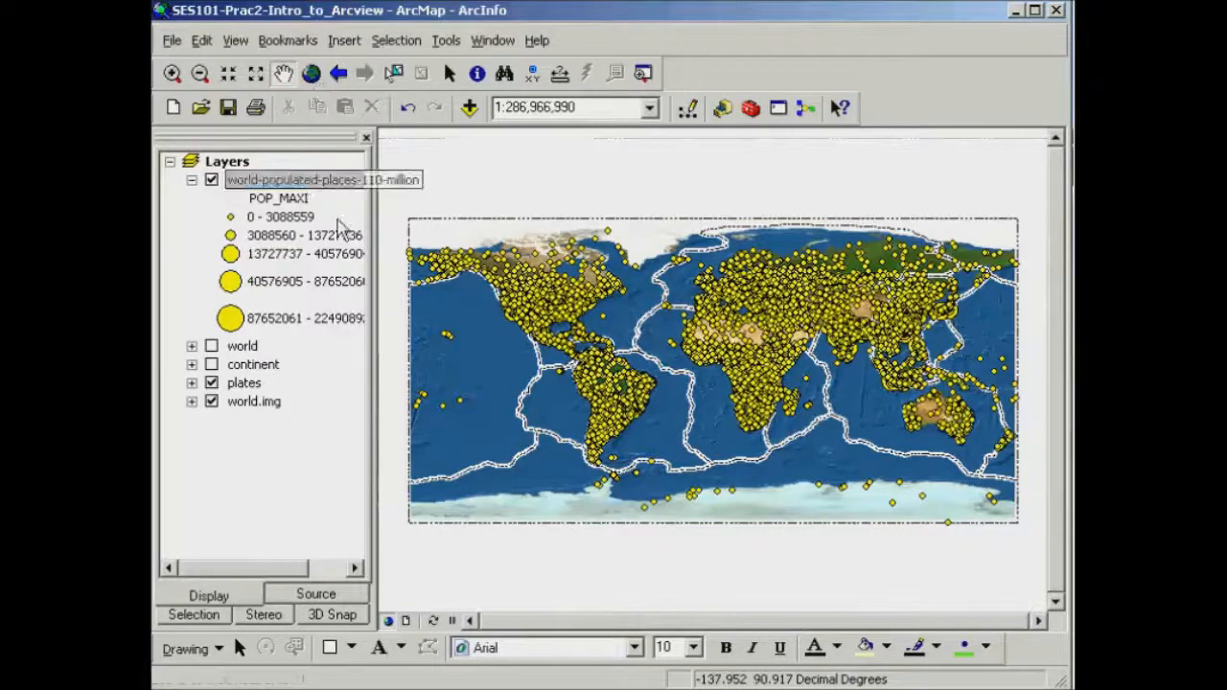
- Hide the world-populated-places-110-million layer and collapse its legend in the Table of Contents
click(211, 180)
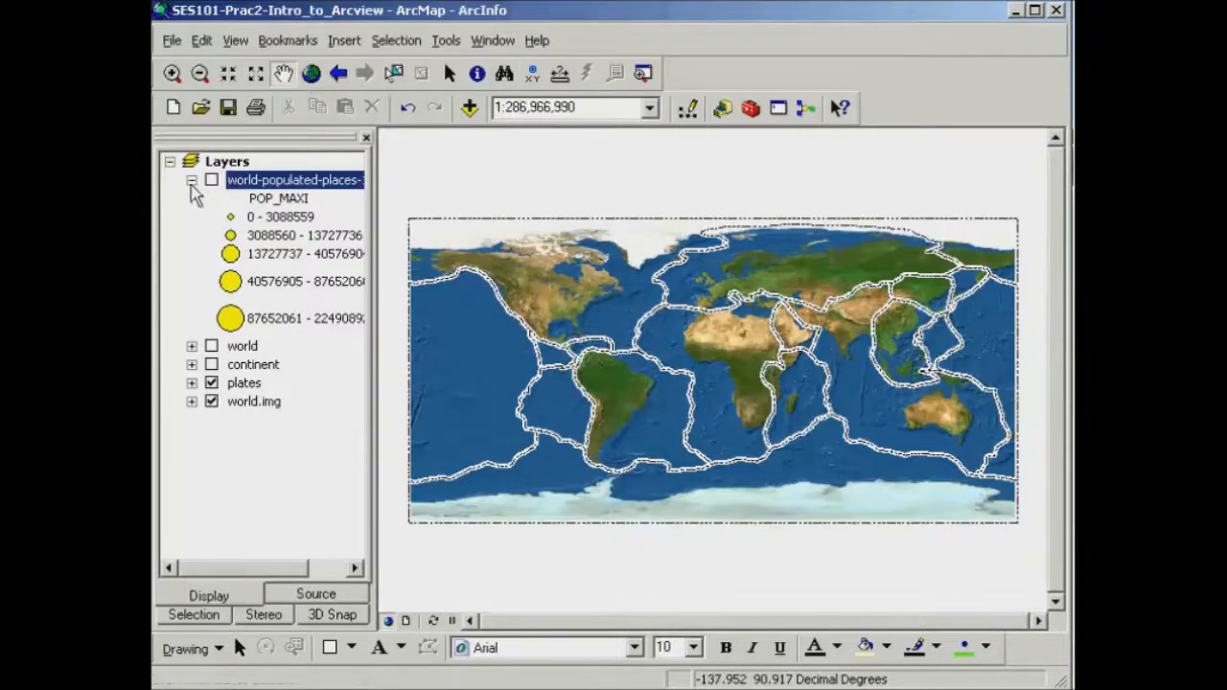
click(192, 180)
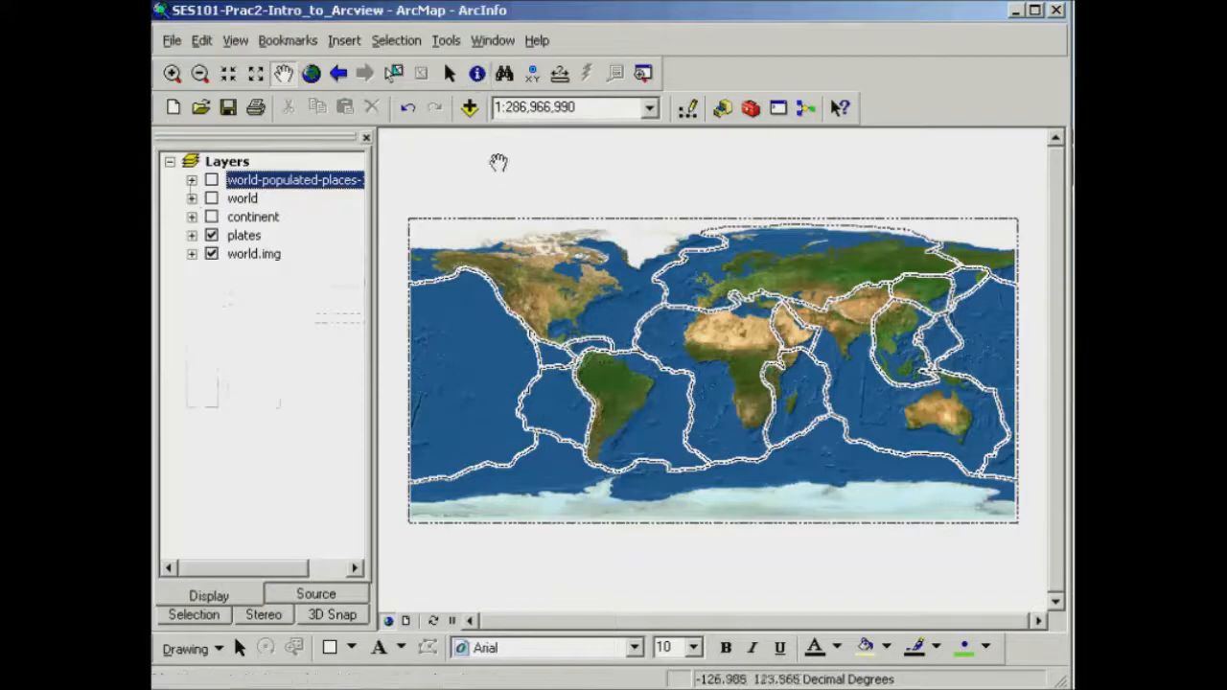
mouse_move(477, 74)
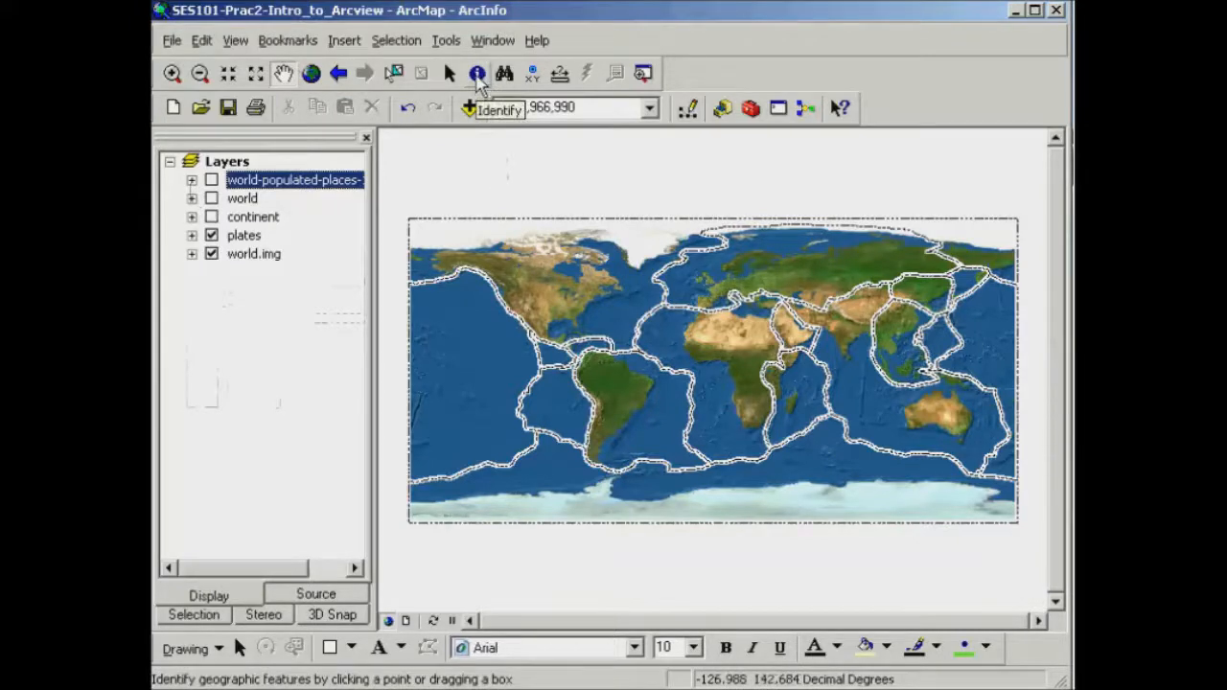
- Start the Identify tool and set it to identify from the plates layer
click(476, 73)
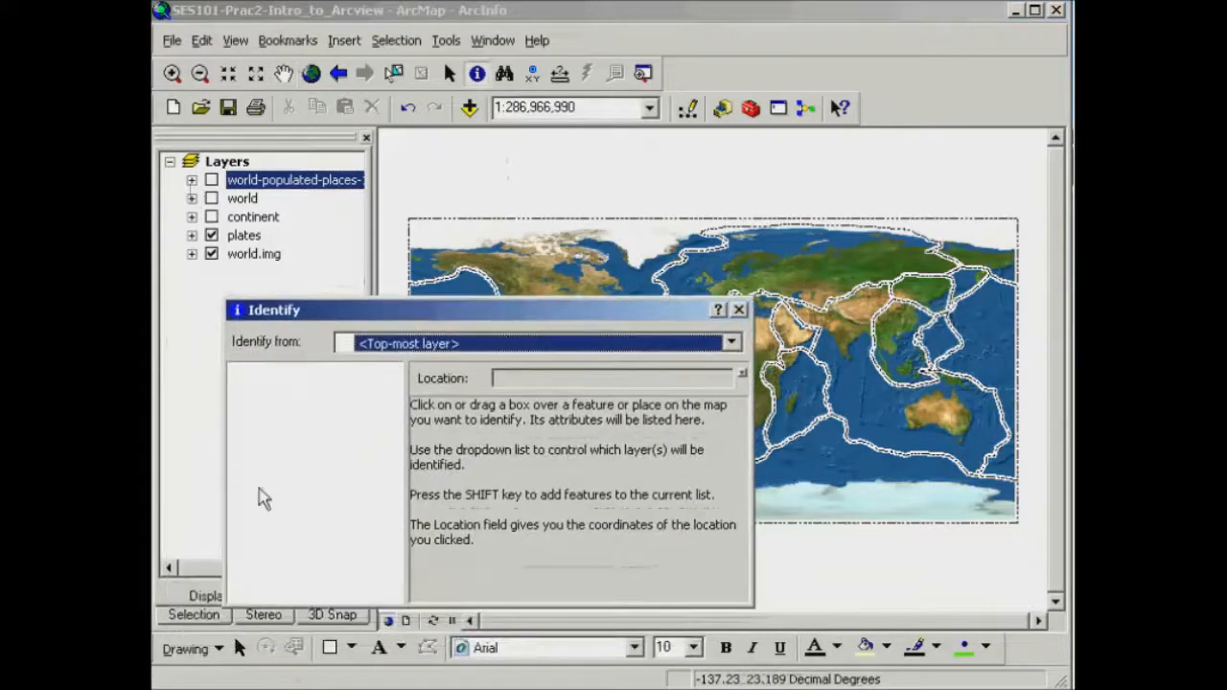
mouse_move(367, 412)
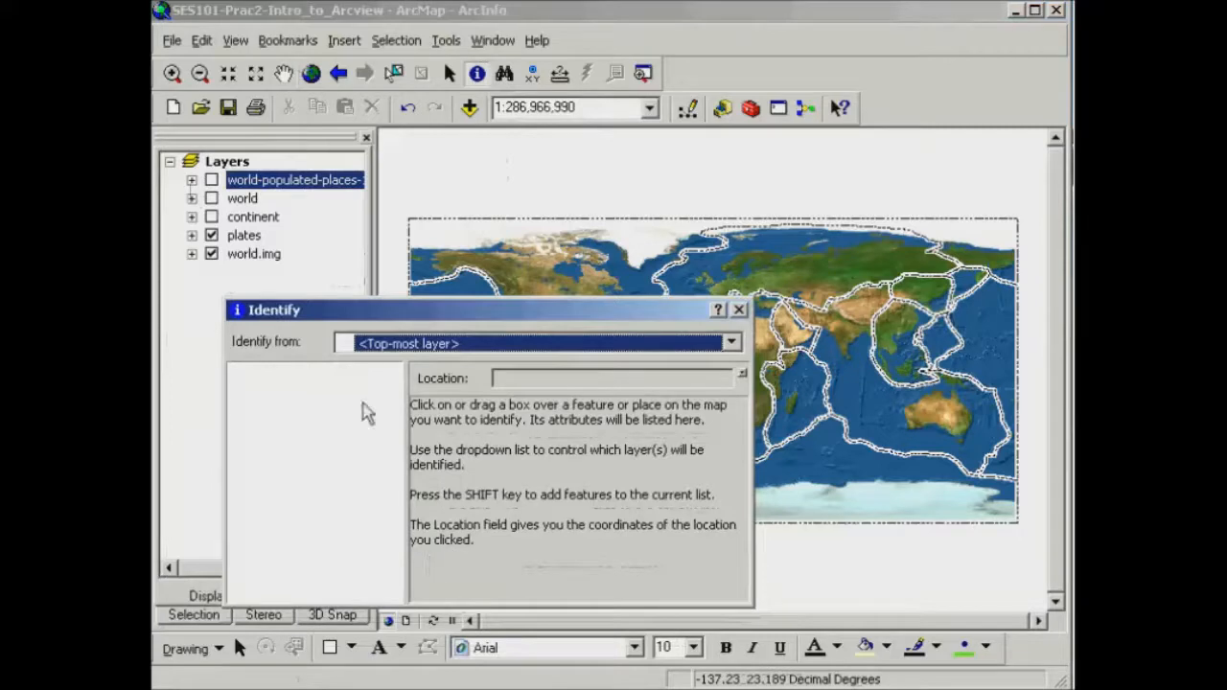
mouse_move(401, 360)
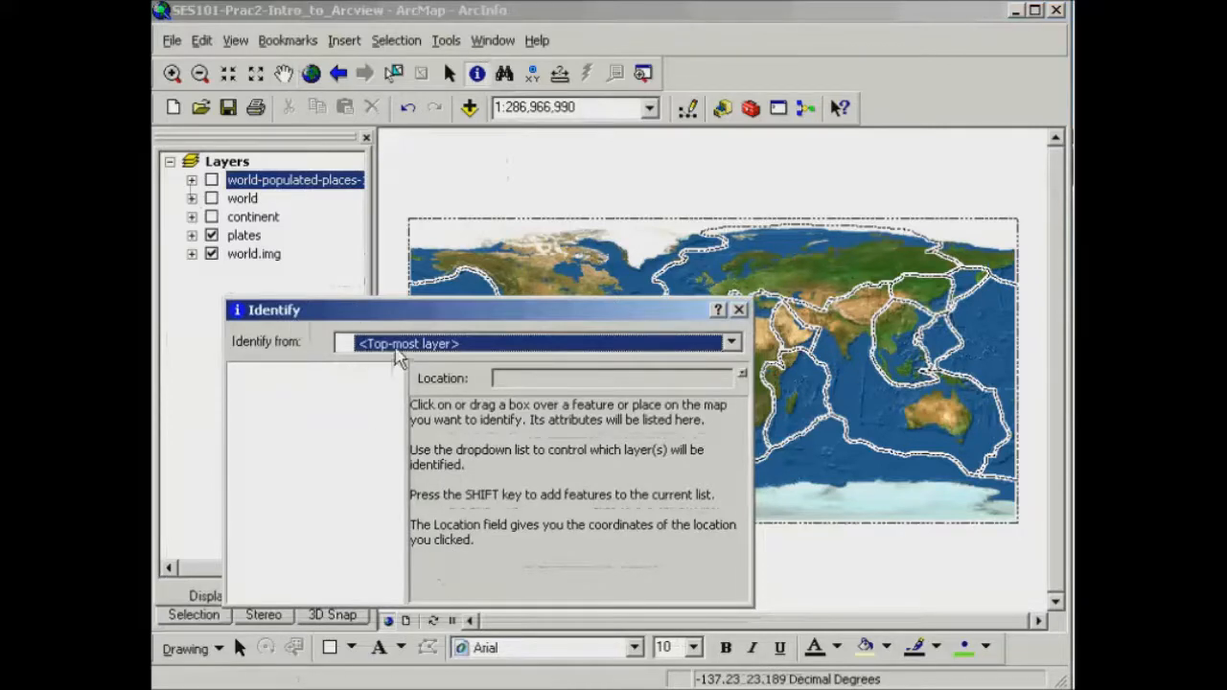
mouse_move(319, 351)
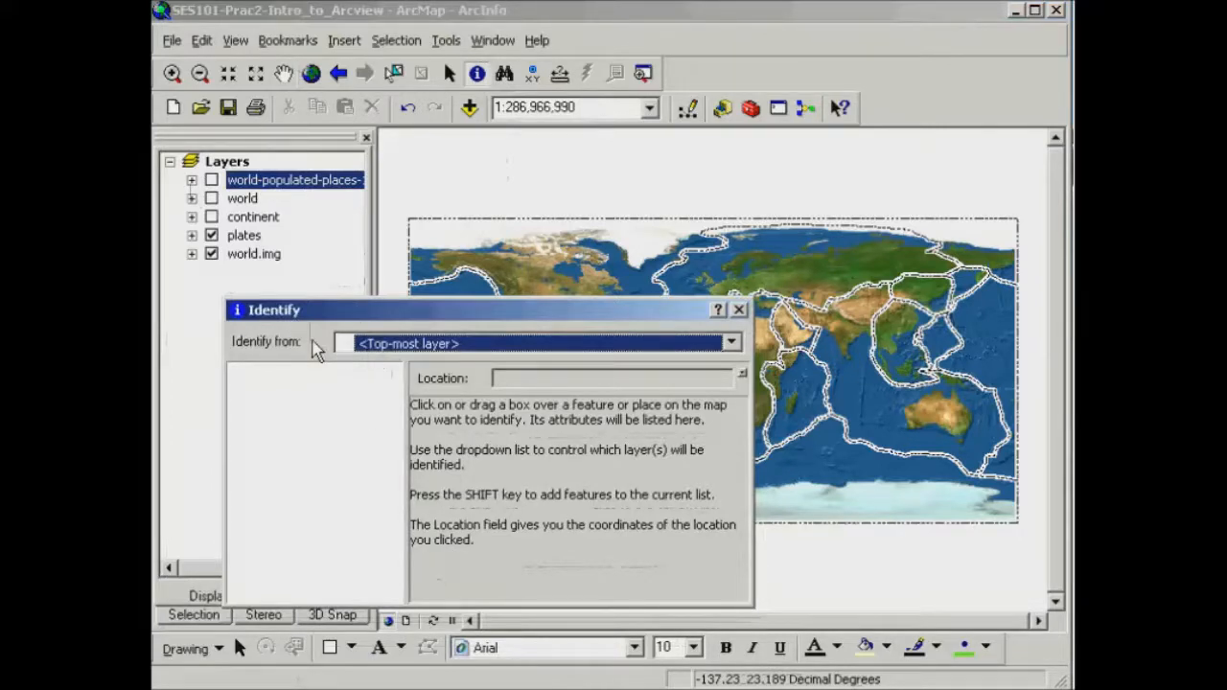
mouse_move(508, 322)
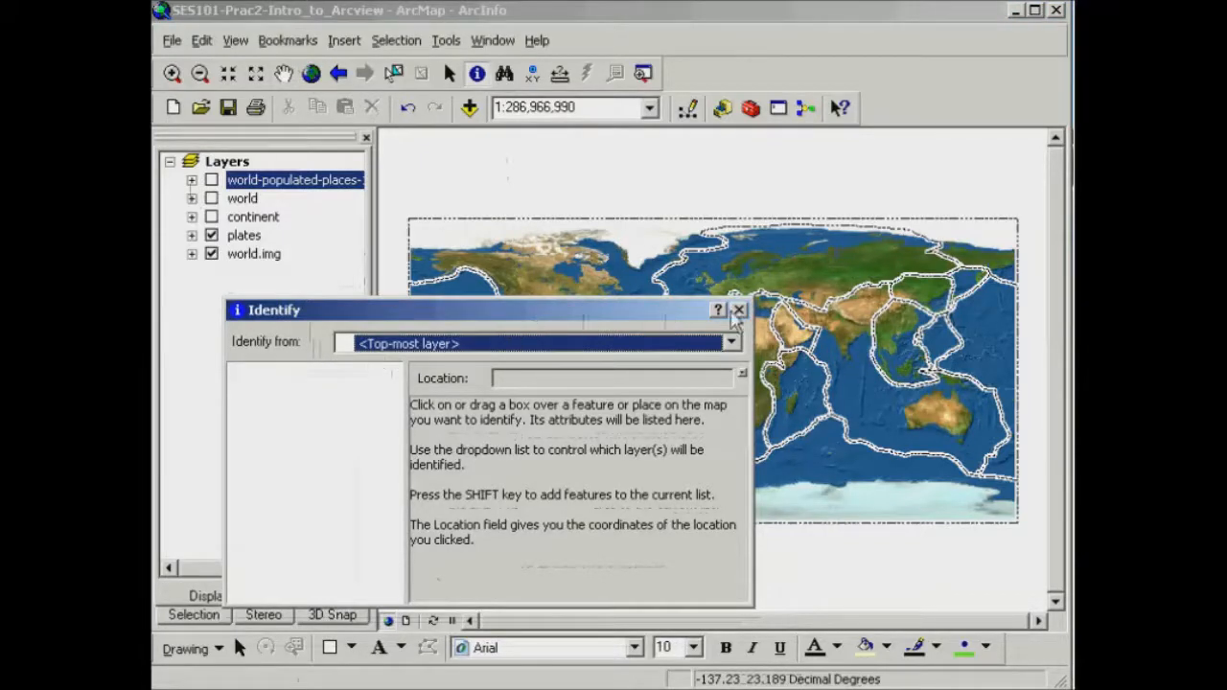
mouse_move(676, 319)
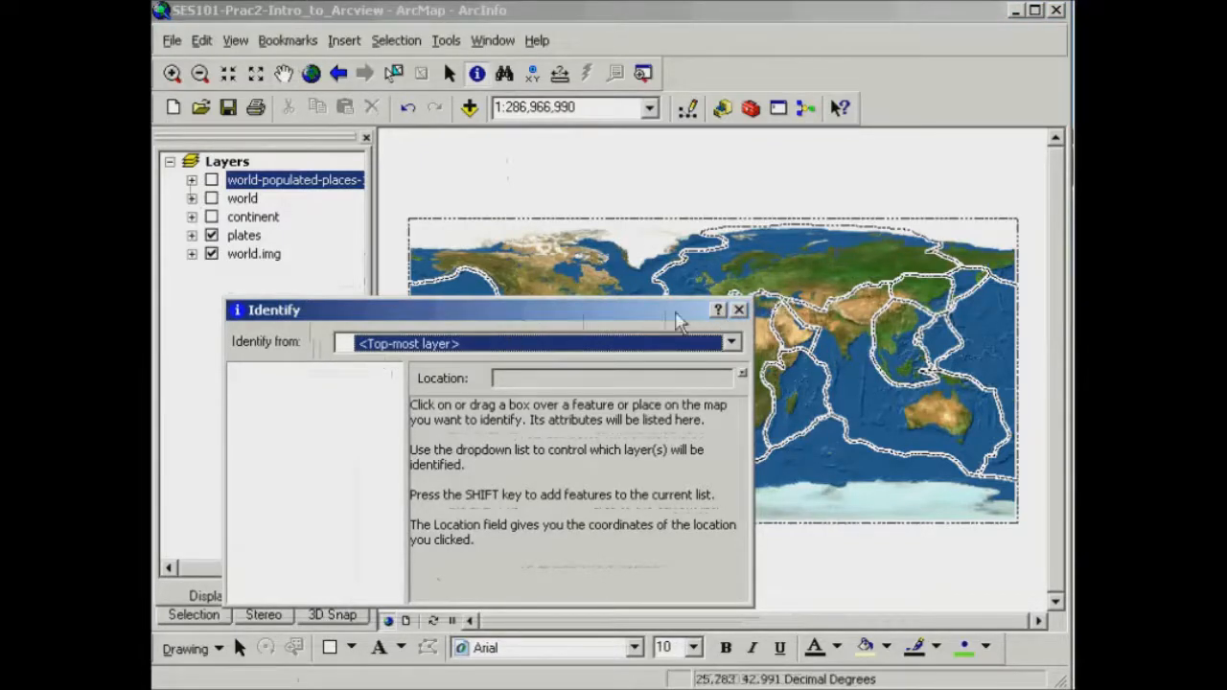
click(730, 343)
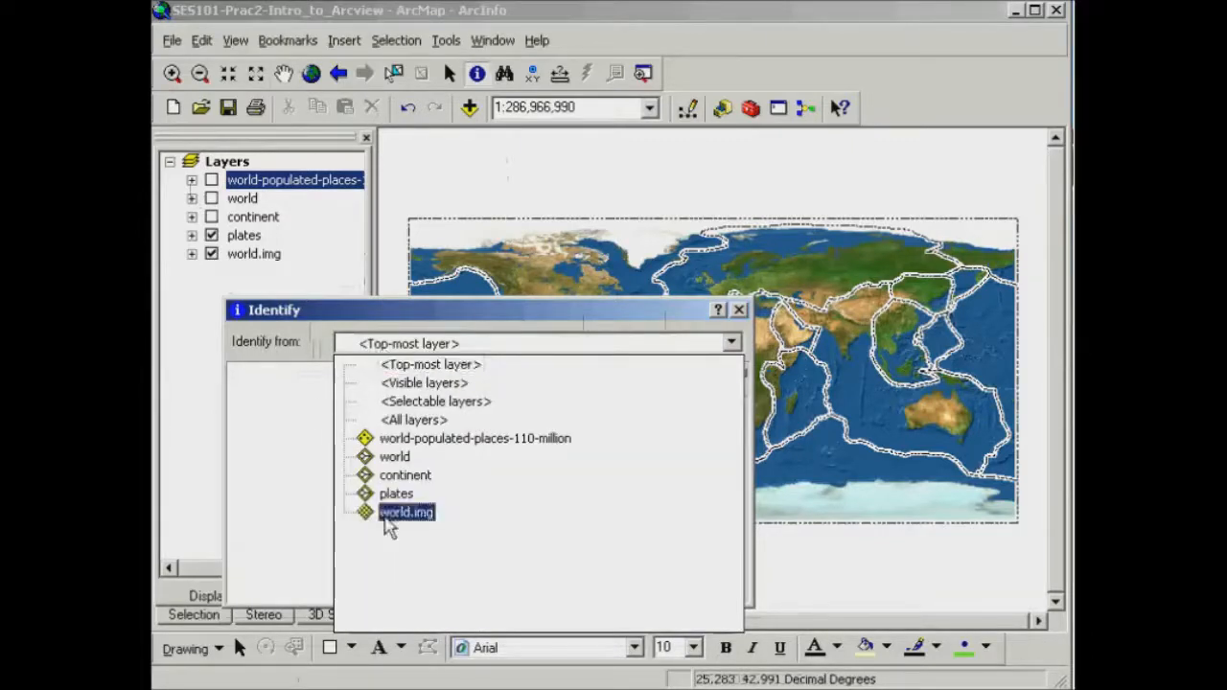
click(396, 493)
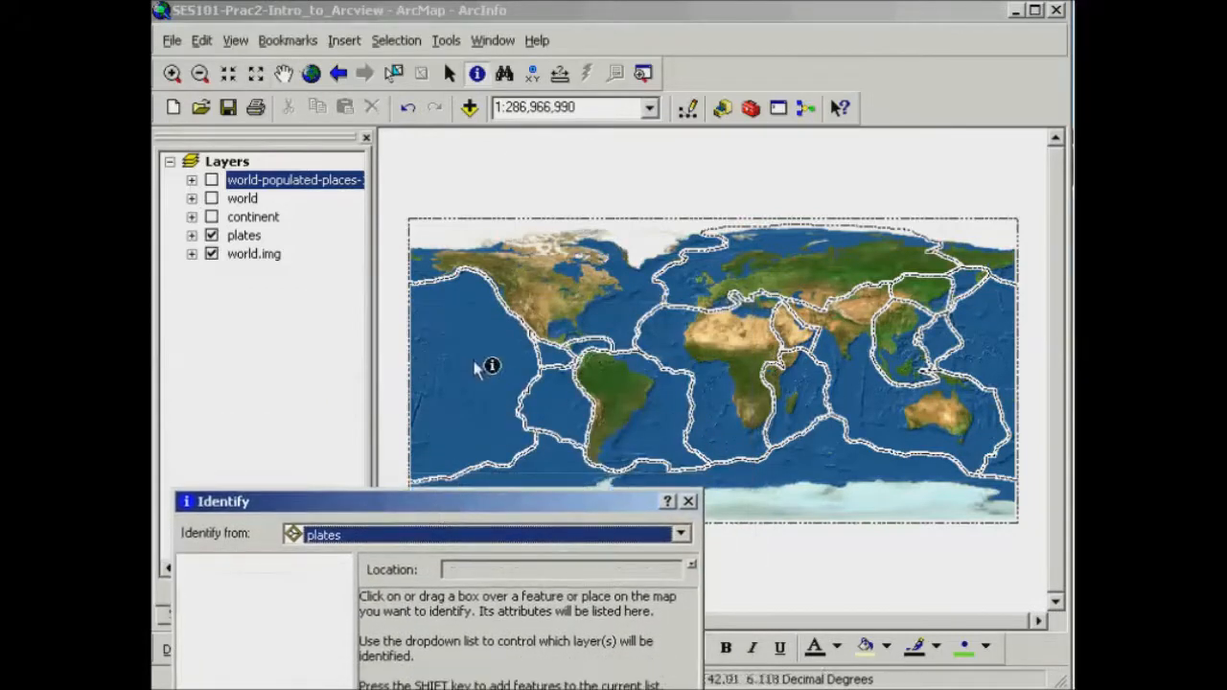
mouse_move(455, 362)
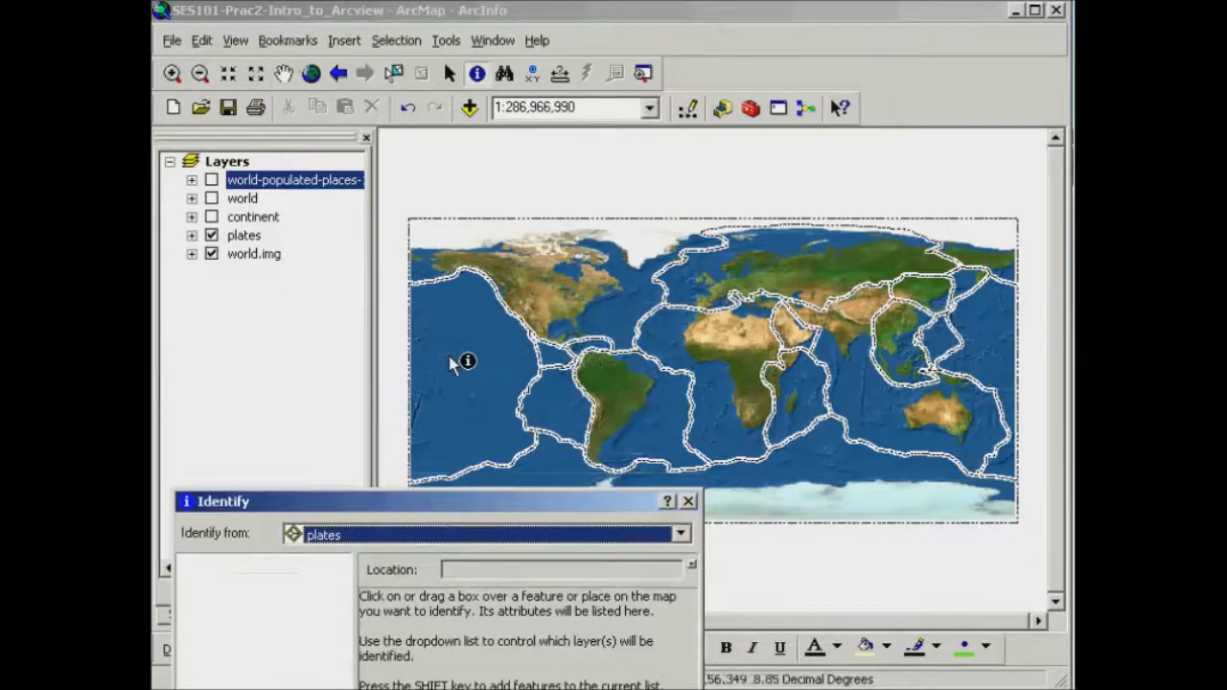
- Identify the Pacific, North American, Eurasian and African plates, moving the results window higher
click(467, 362)
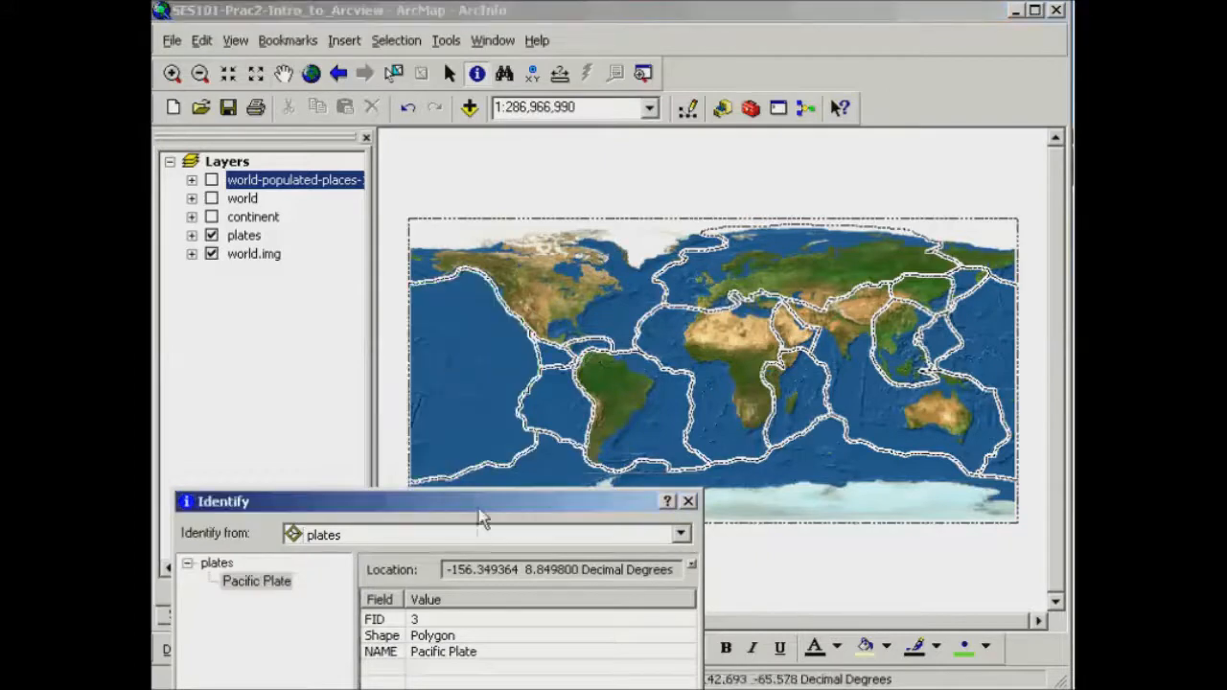
drag(432, 502, 422, 302)
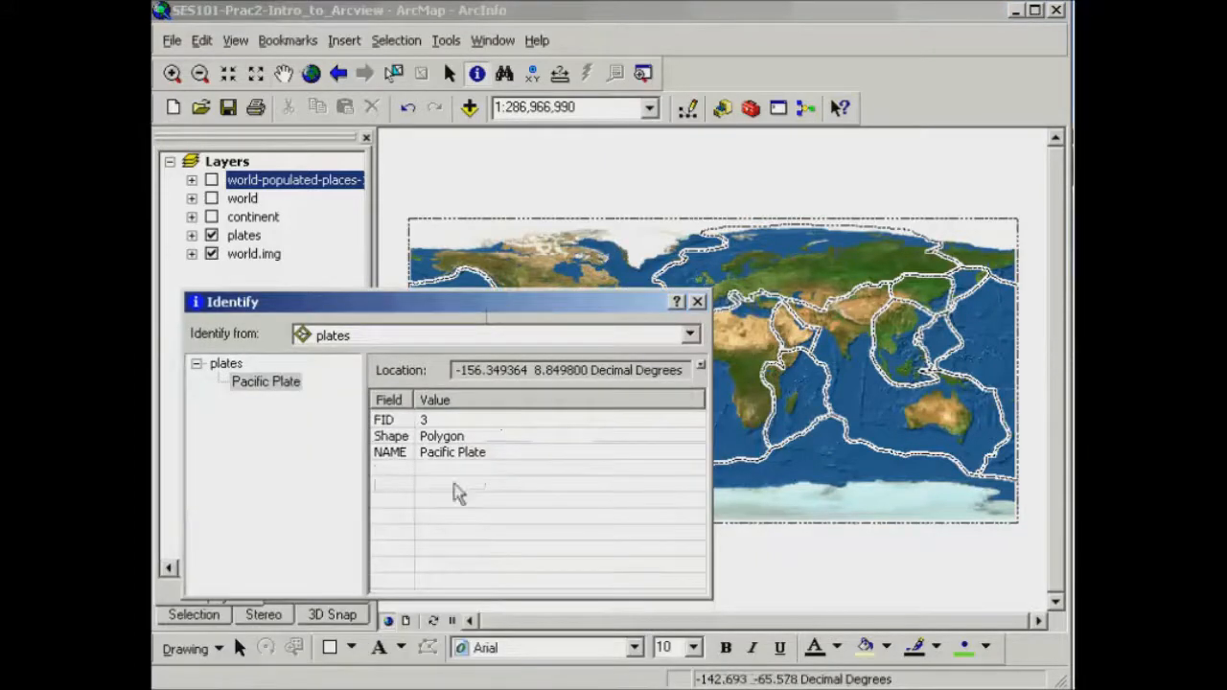
mouse_move(444, 468)
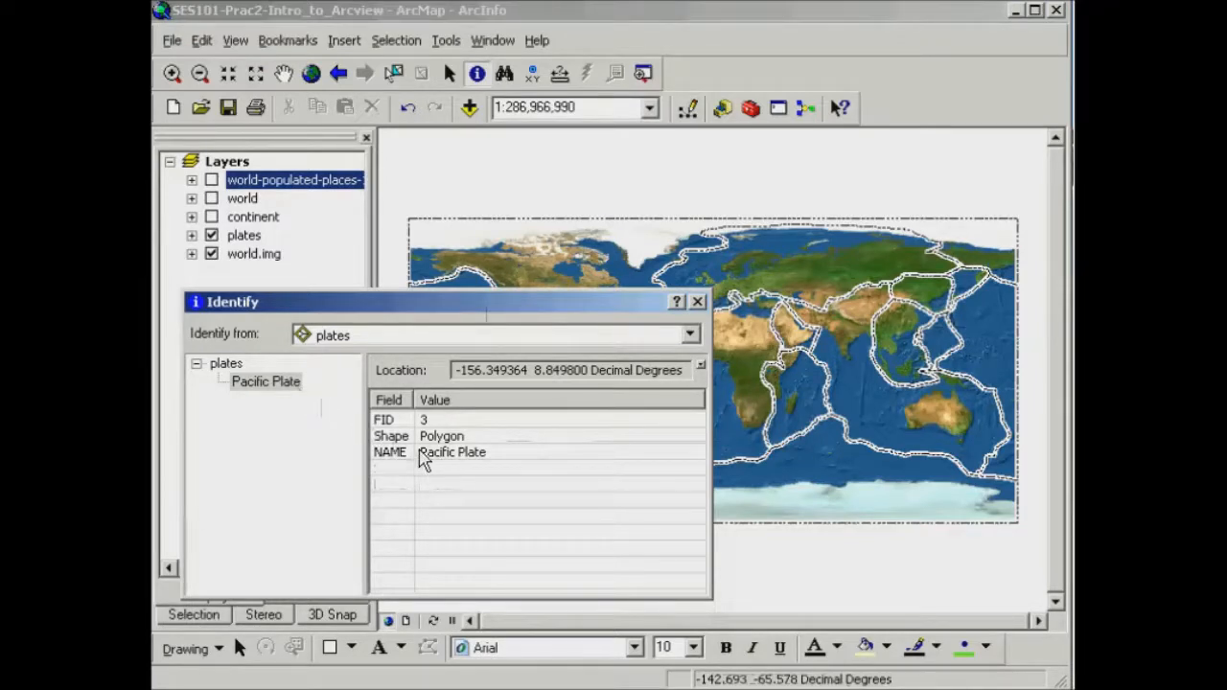
mouse_move(485, 478)
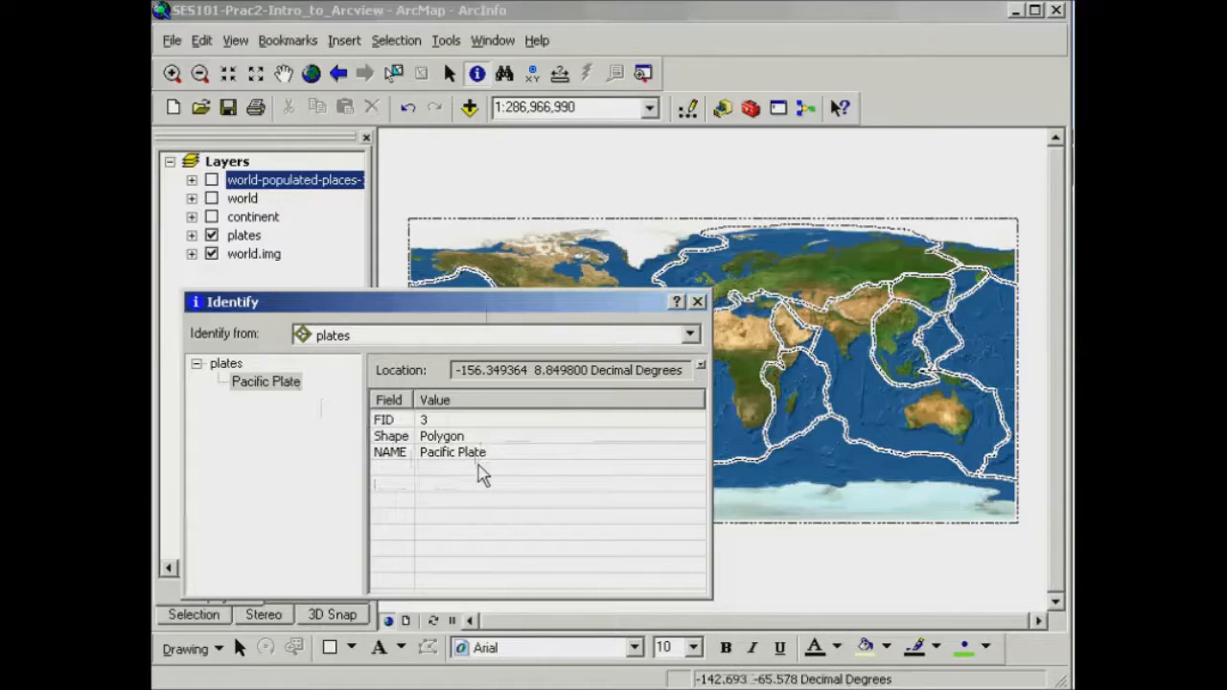
mouse_move(494, 457)
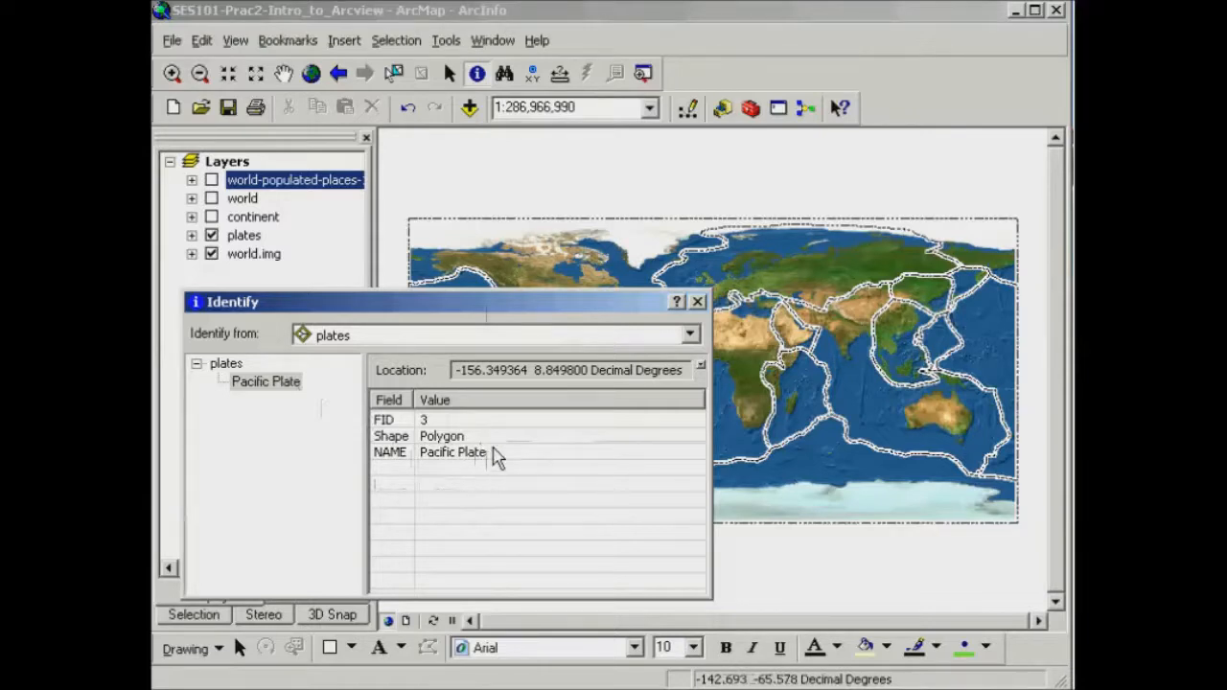
click(623, 283)
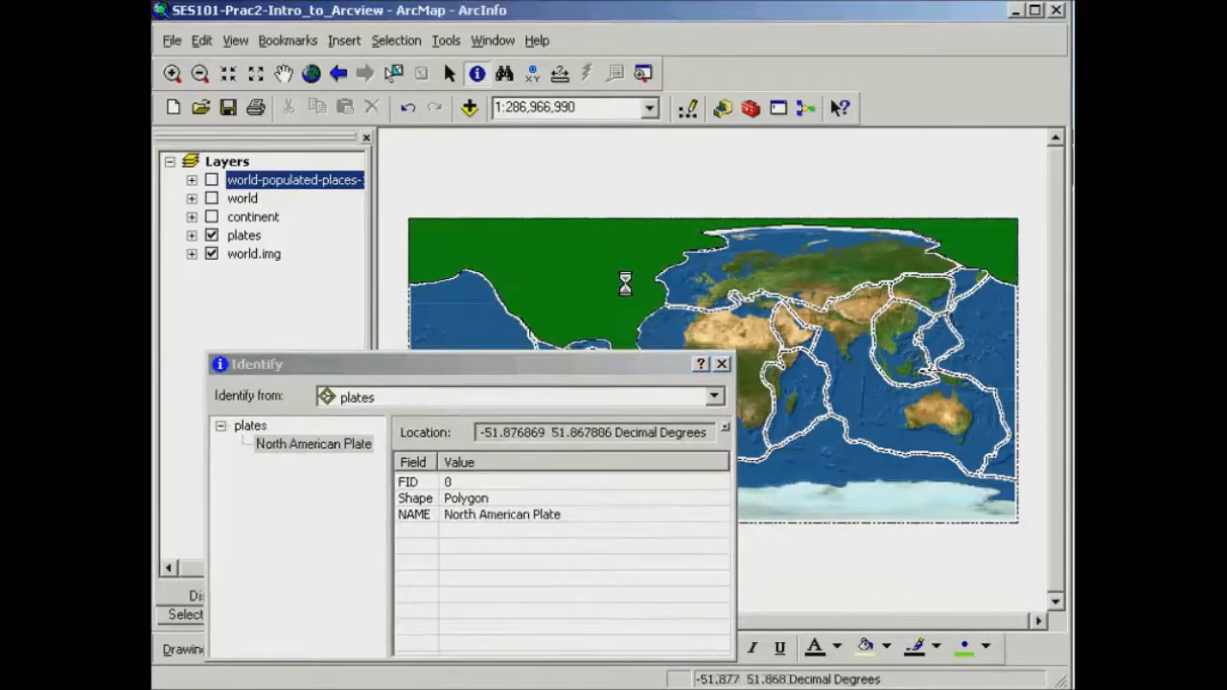
click(784, 259)
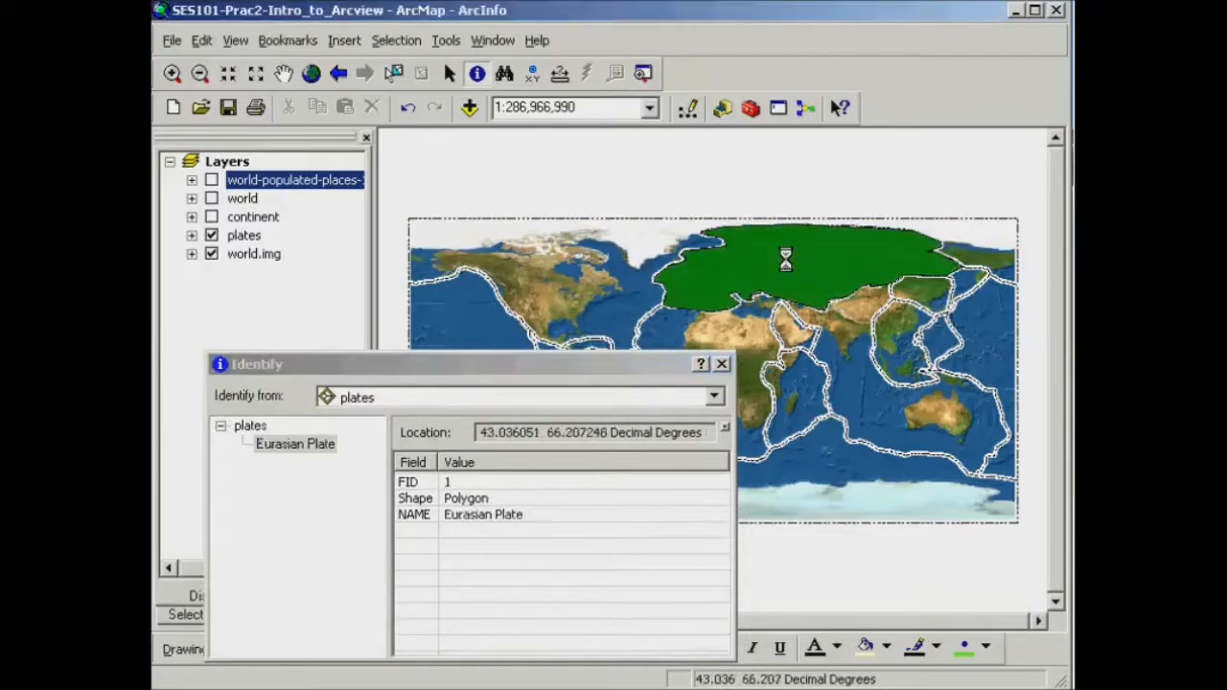
click(729, 331)
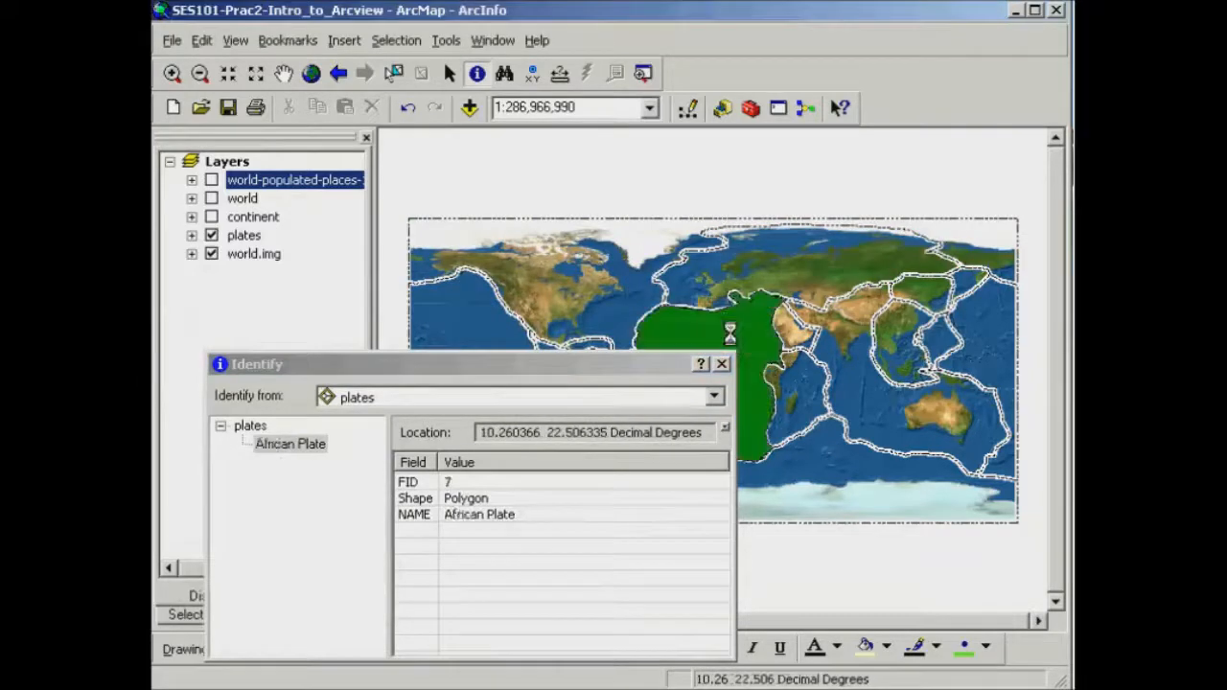
click(714, 396)
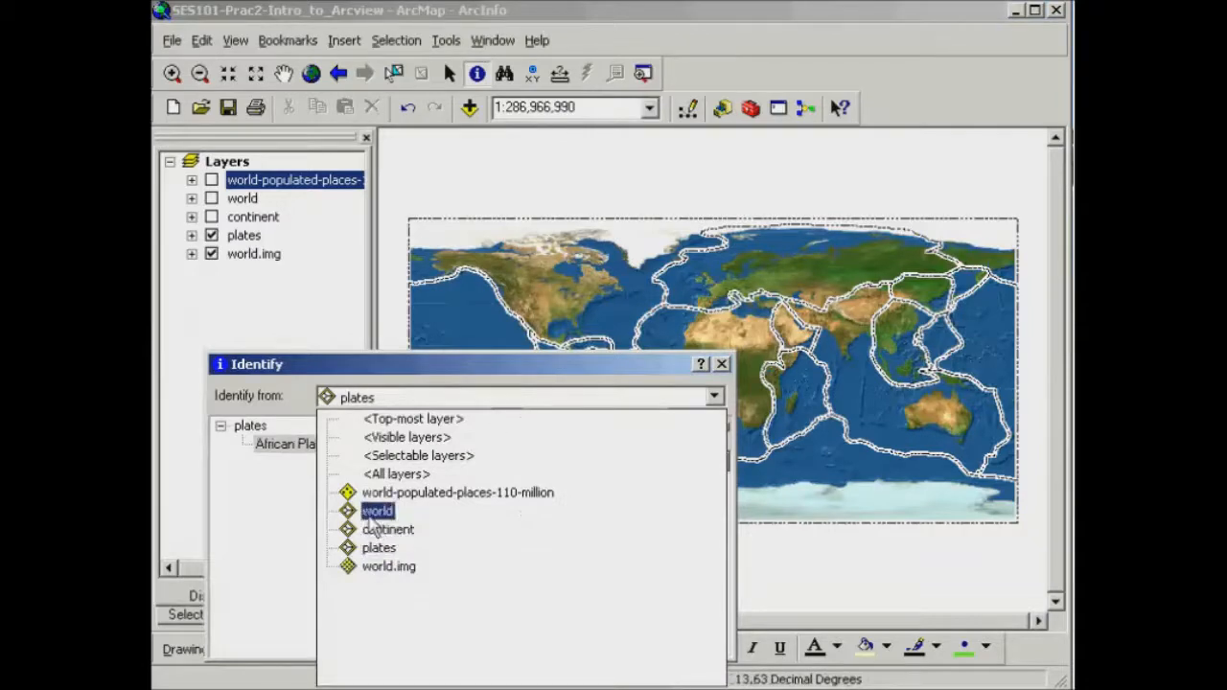
- Identify from the world countries layer, inspect Brazil and Colombia, and display the world layer
click(376, 510)
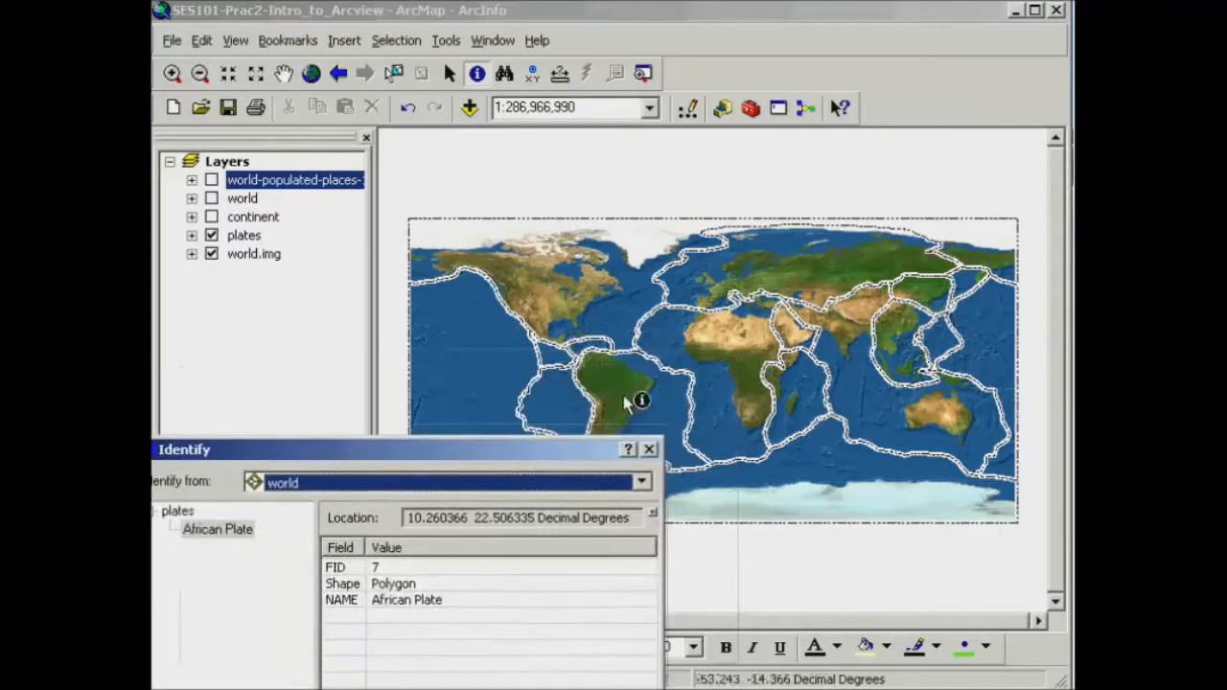
click(611, 395)
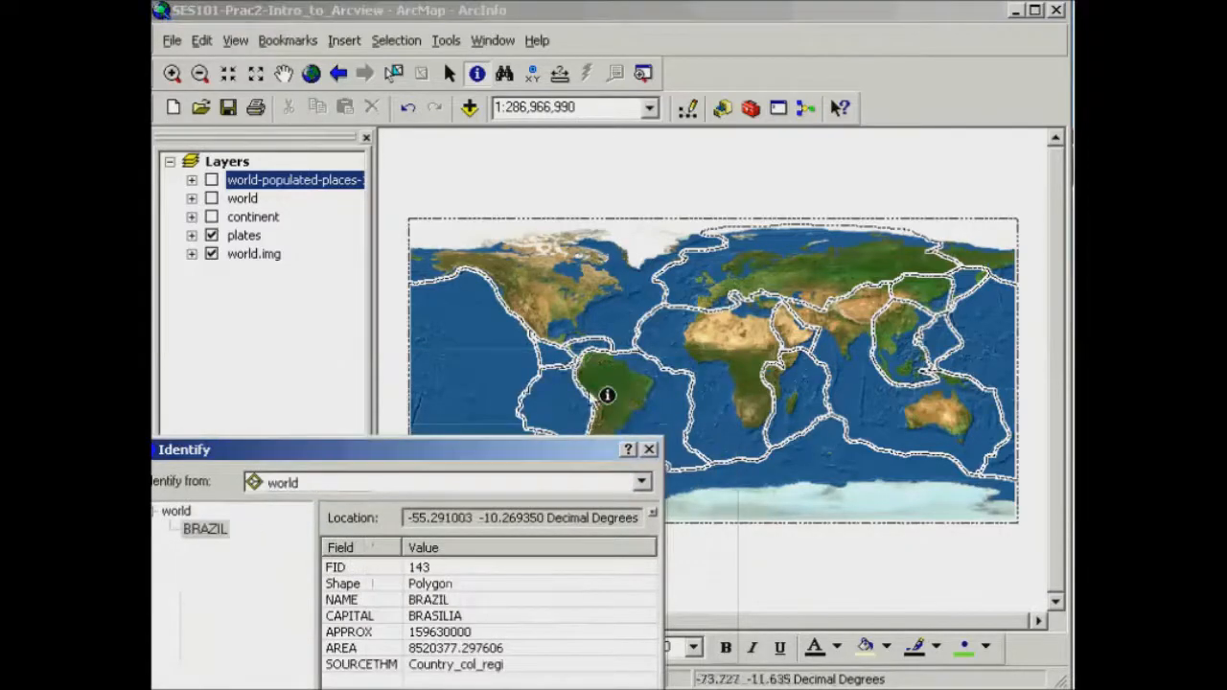
click(617, 372)
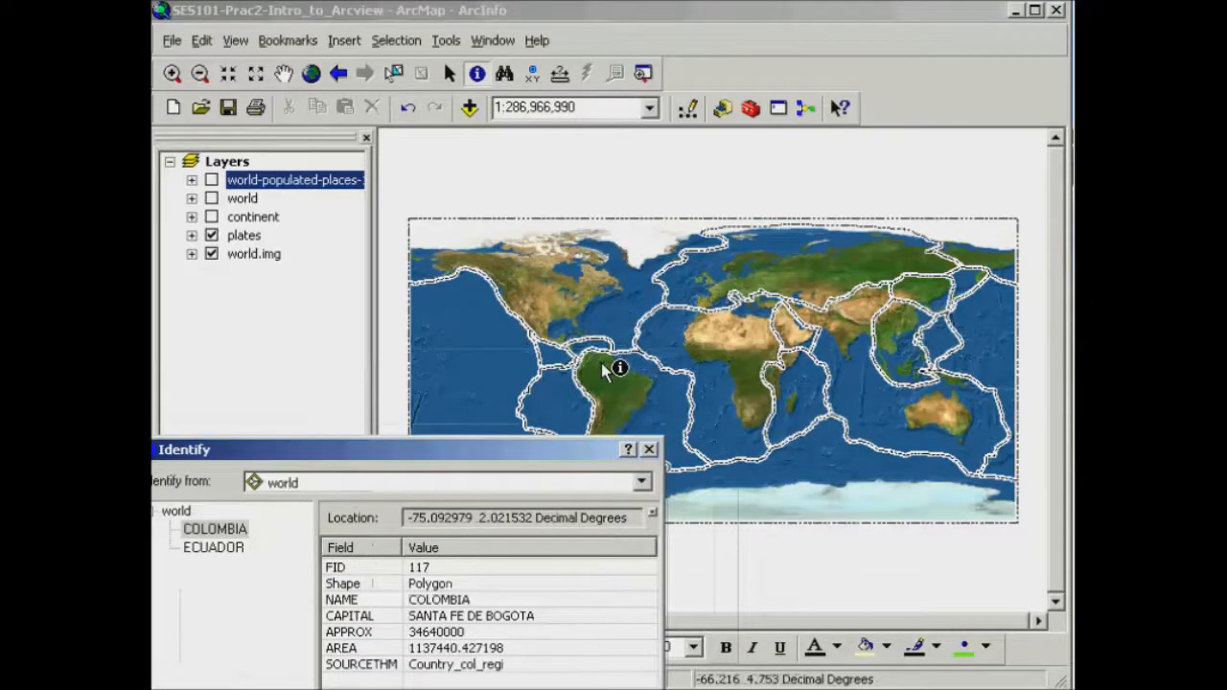
click(613, 366)
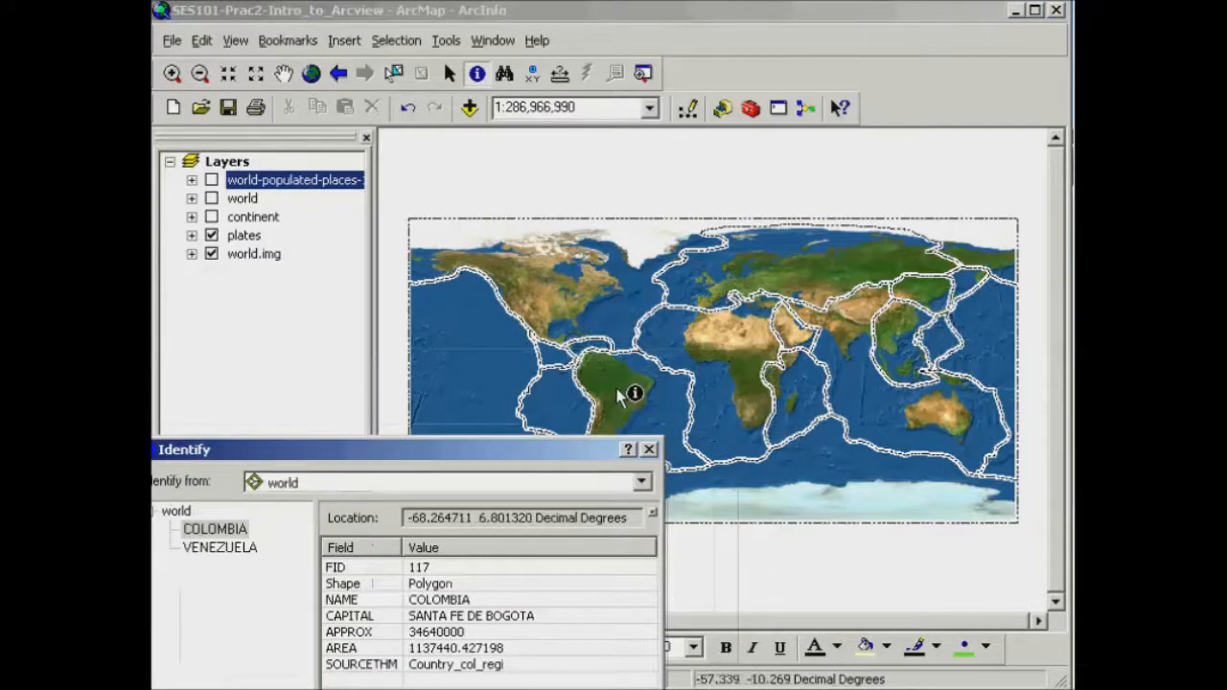
click(702, 338)
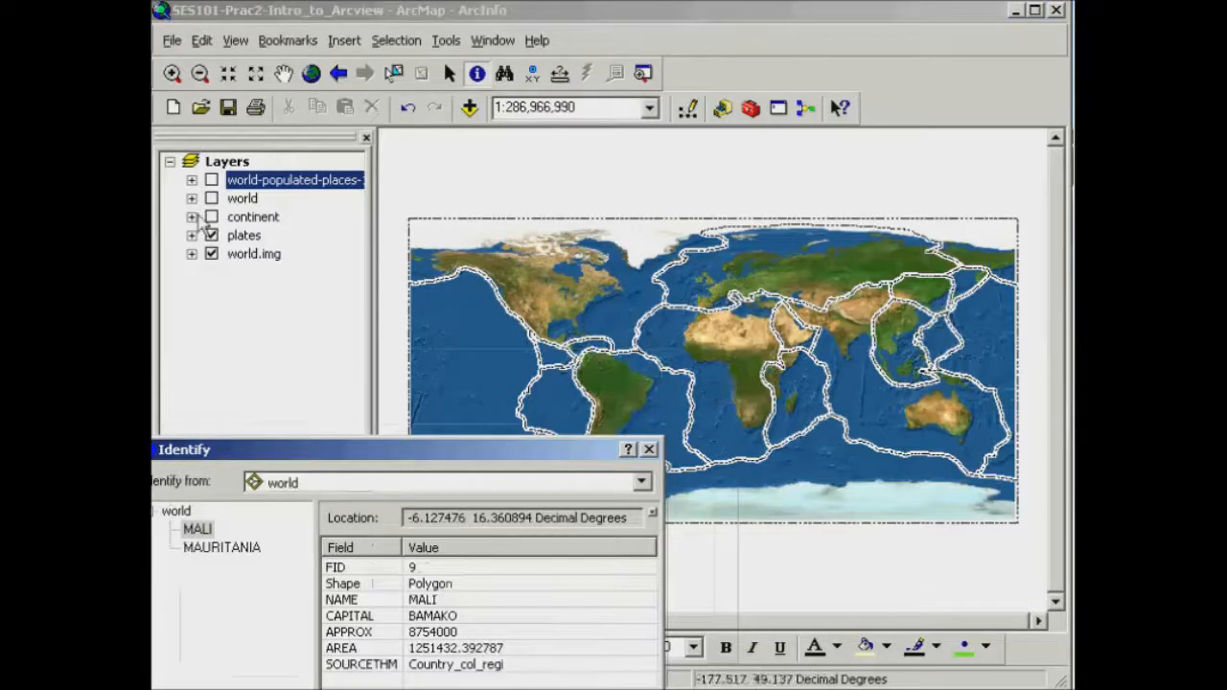
click(211, 197)
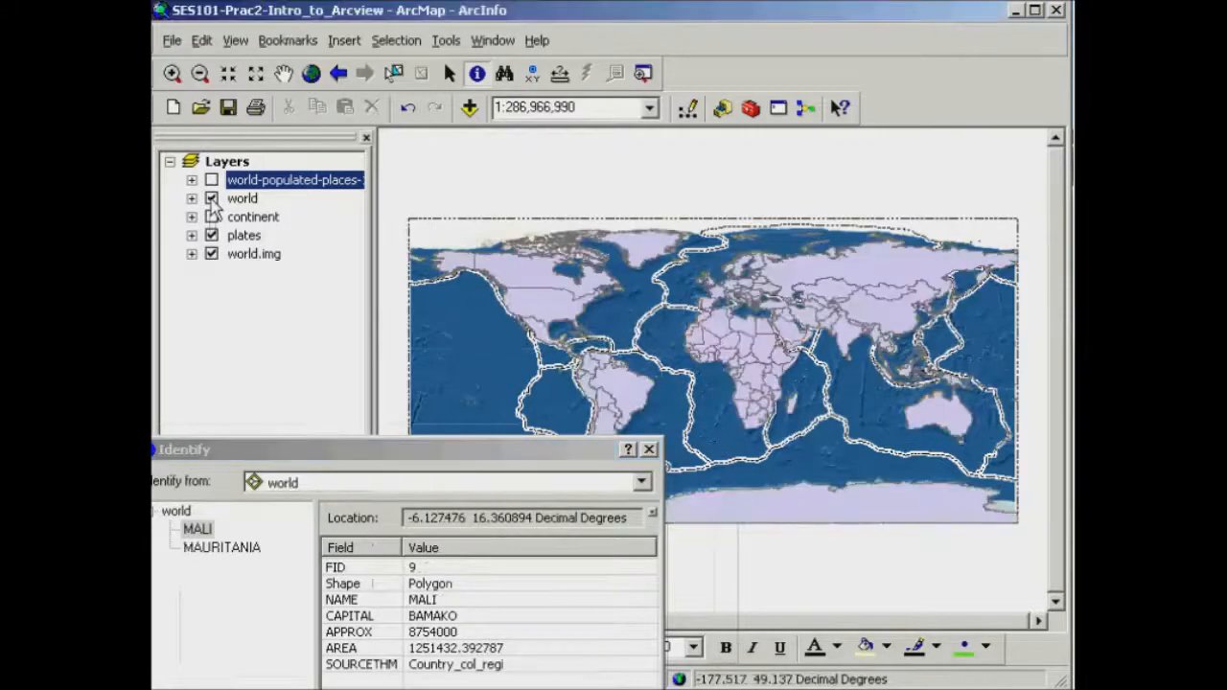
- Hide the continent layer, identify Sudan and the United States, and close the results
click(212, 216)
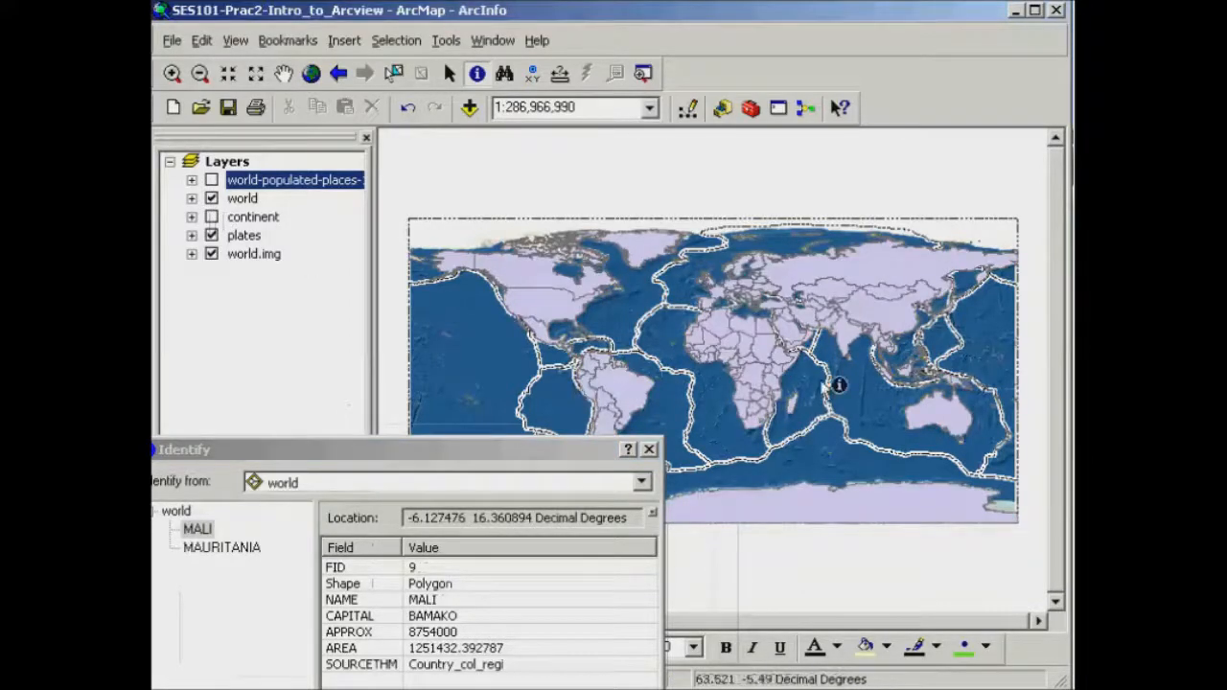
click(812, 420)
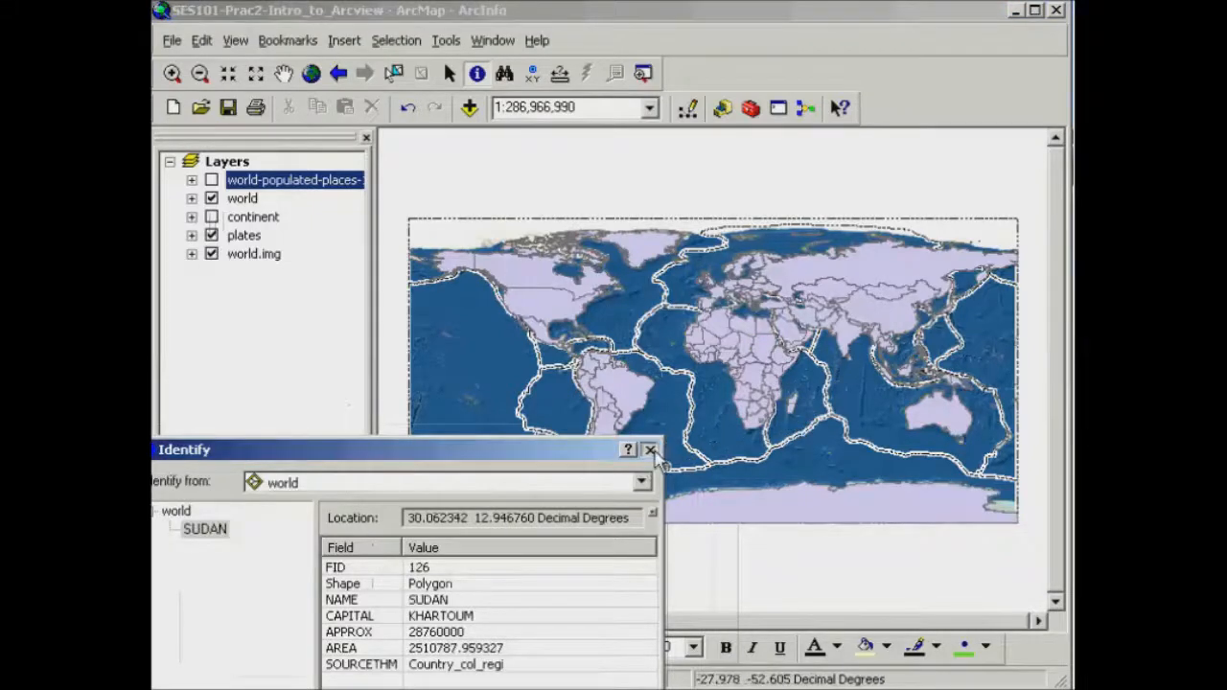
click(650, 451)
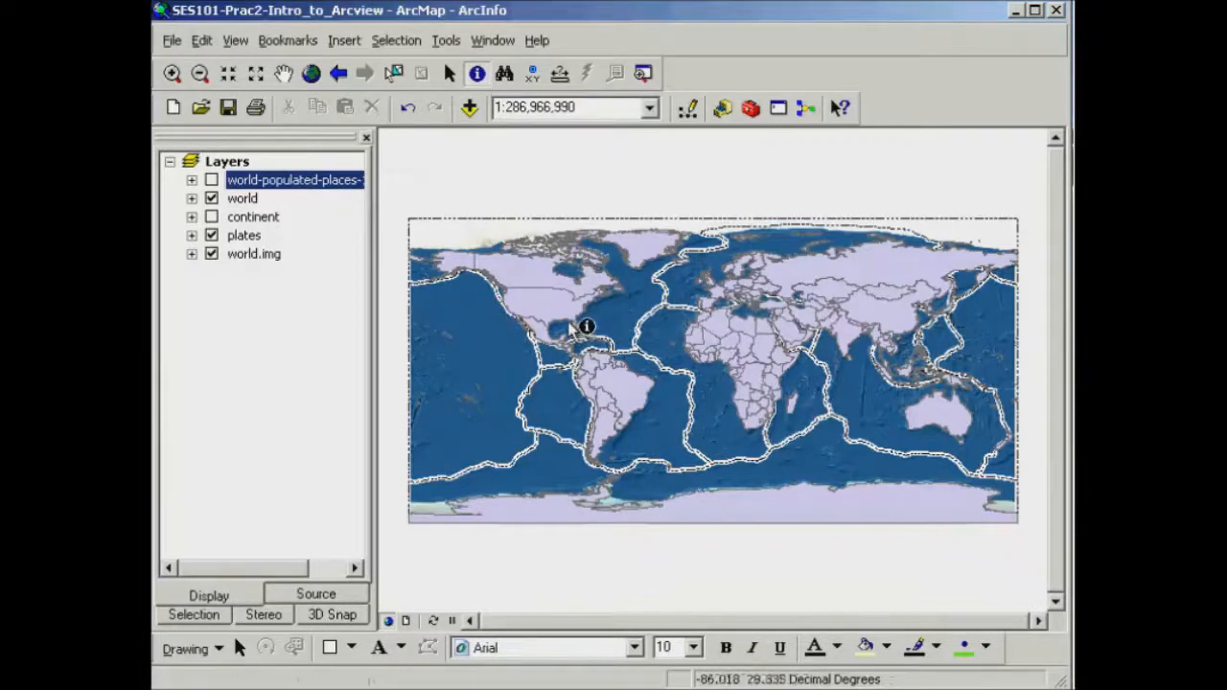
click(586, 327)
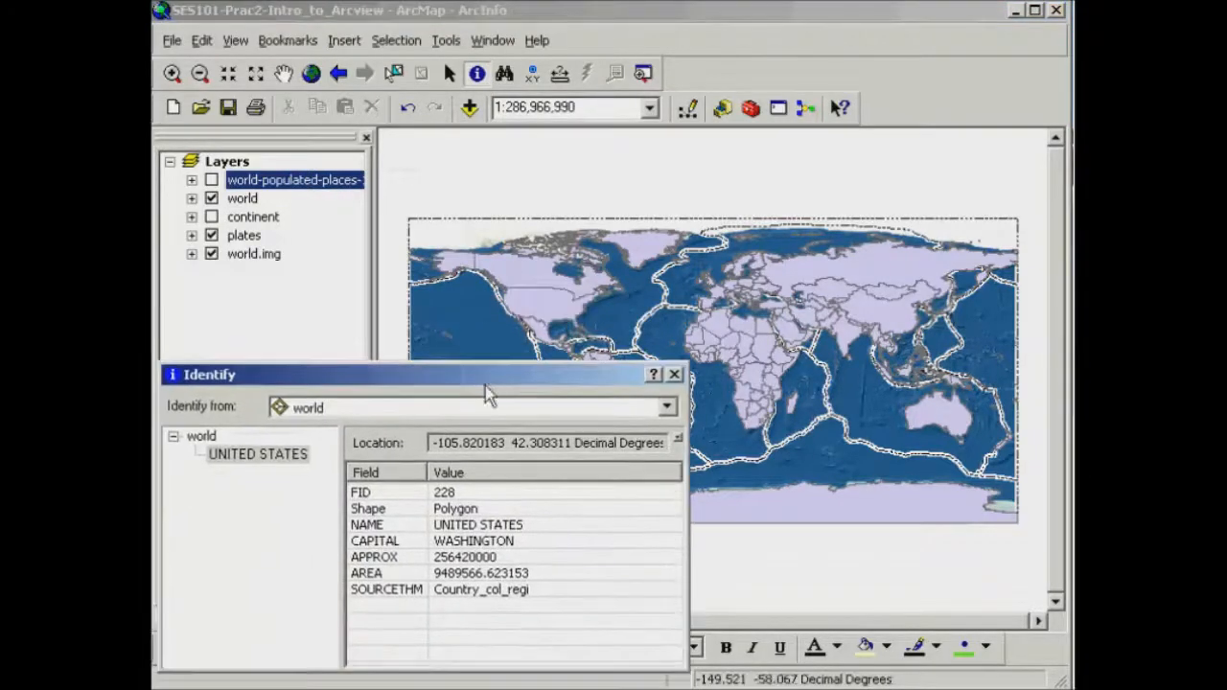
mouse_move(477, 537)
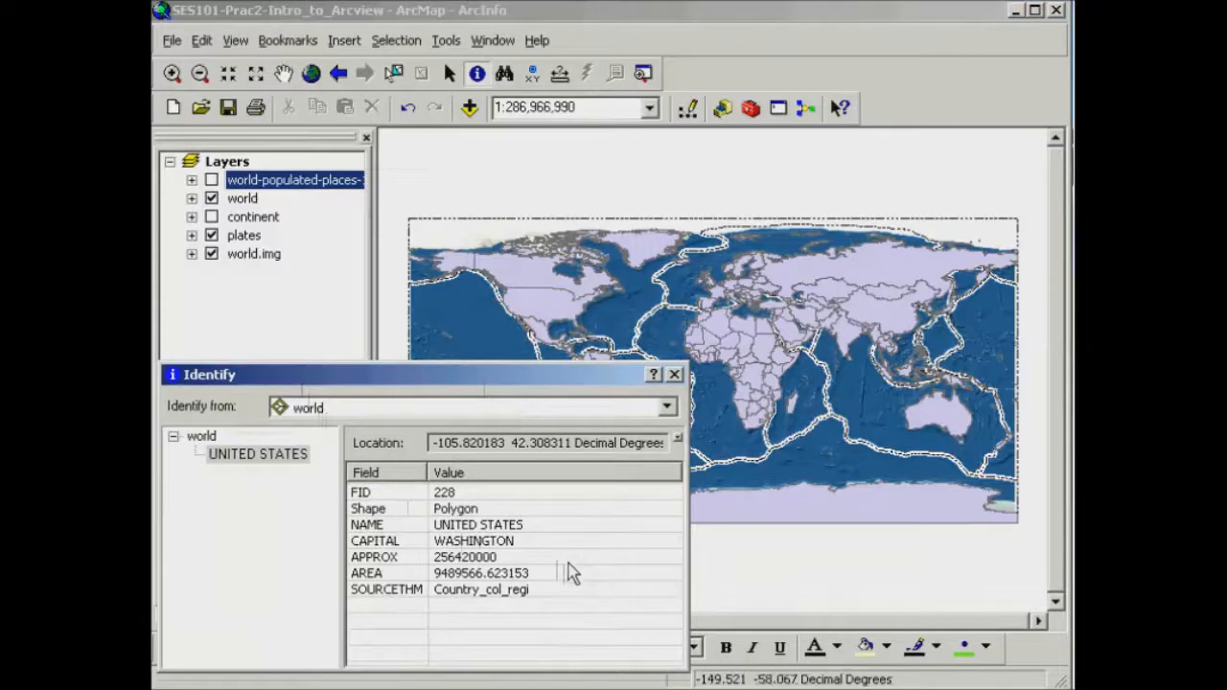
mouse_move(551, 625)
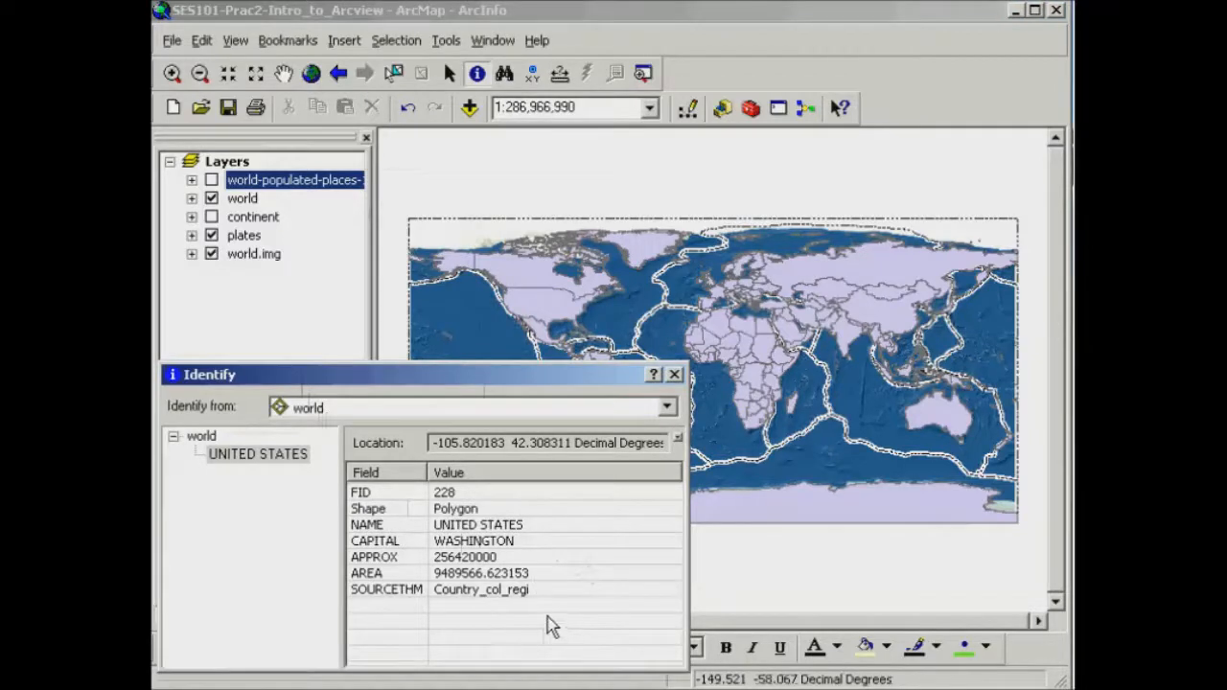
click(674, 374)
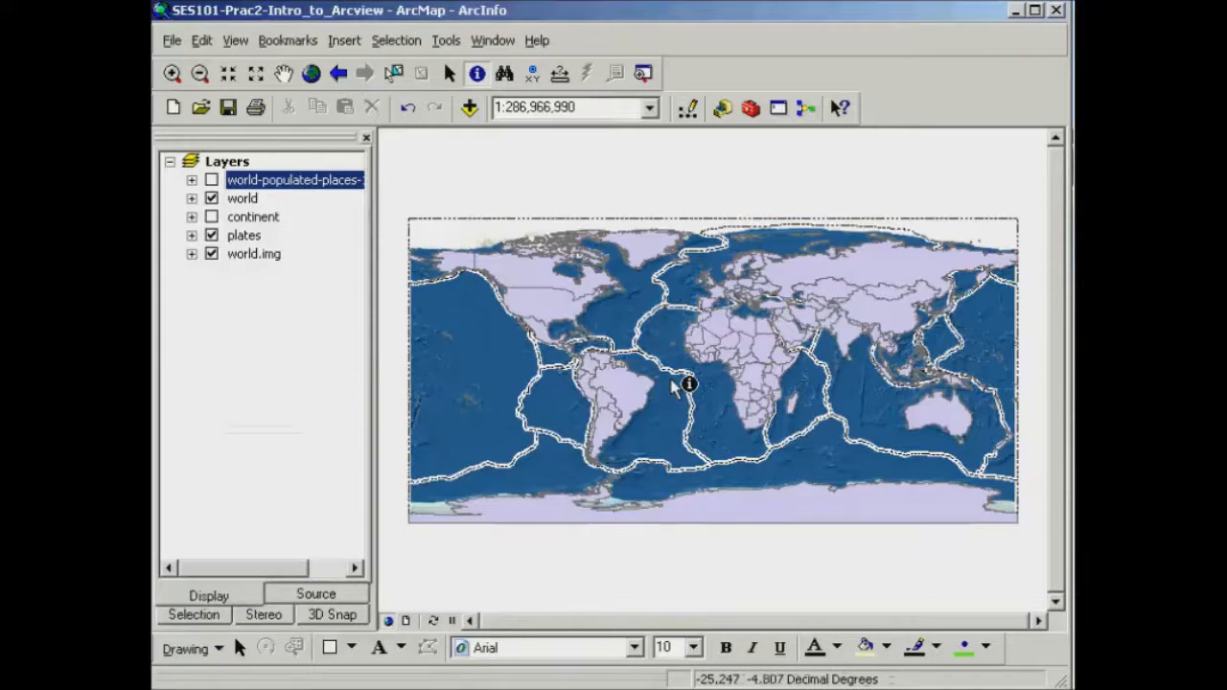
mouse_move(684, 384)
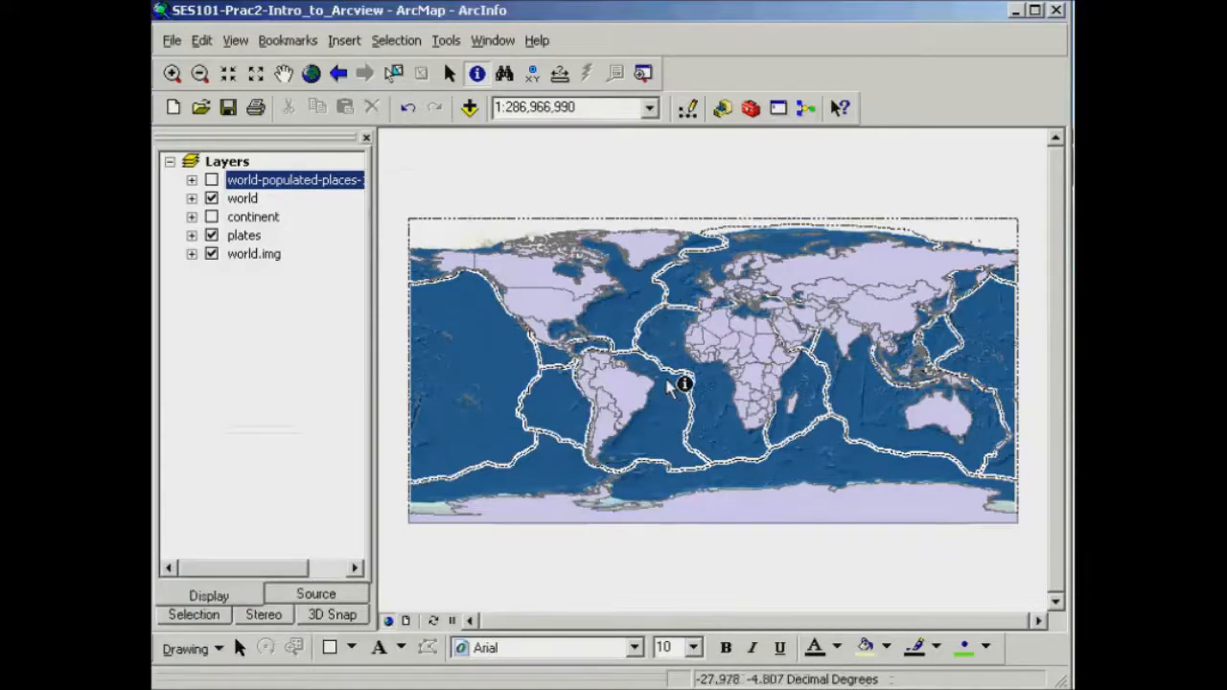
mouse_move(425, 216)
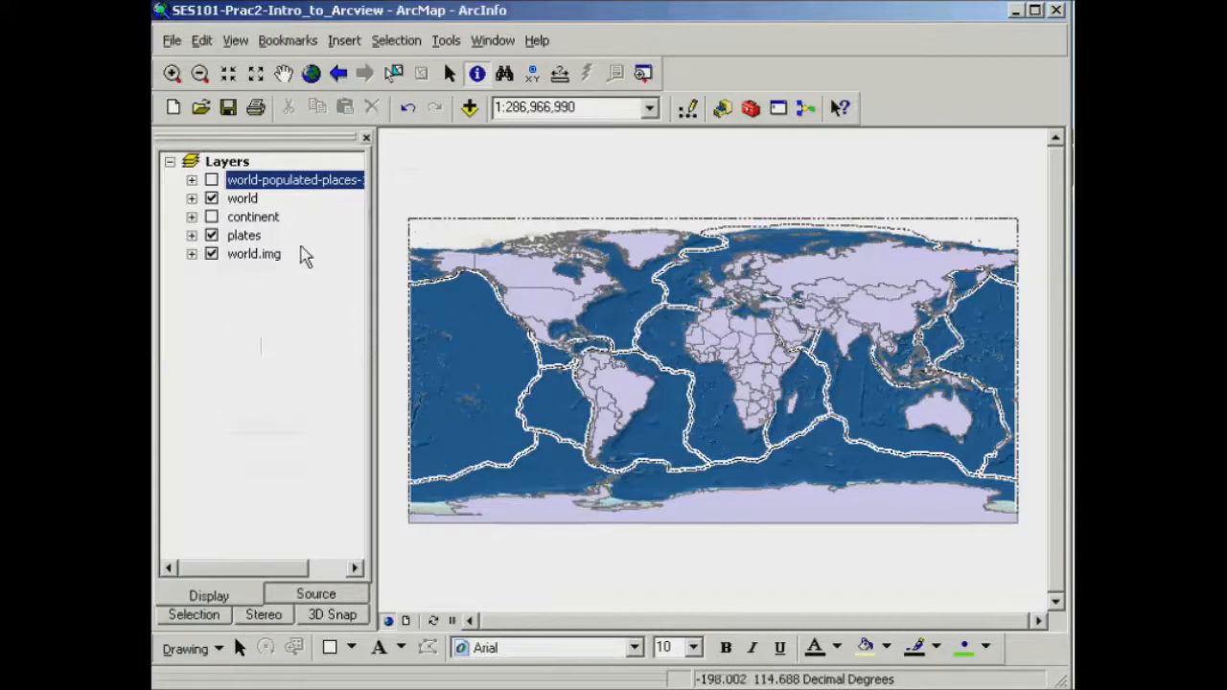
mouse_move(247, 211)
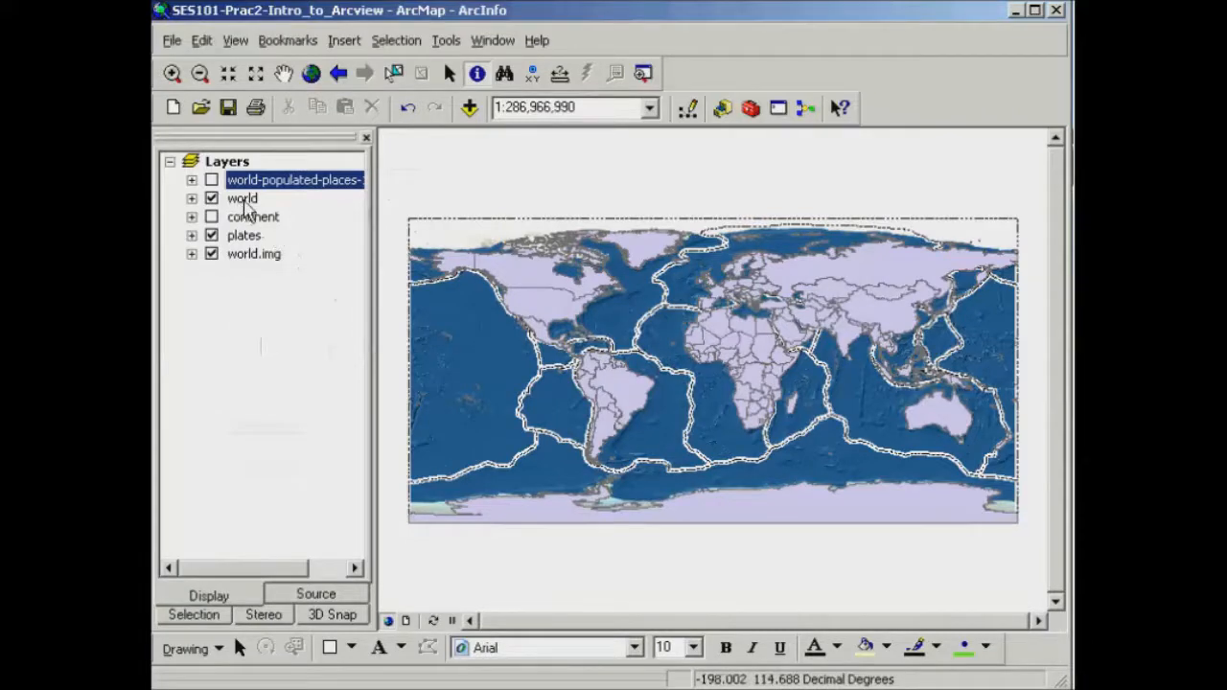
click(241, 198)
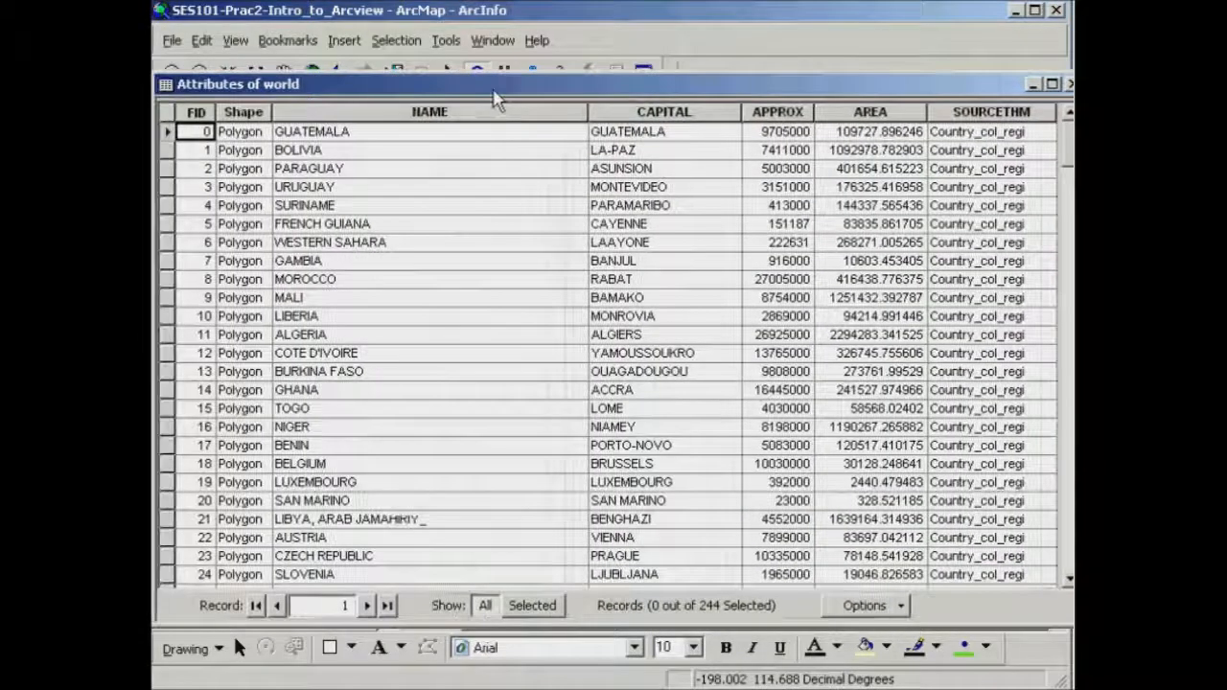
mouse_move(453, 425)
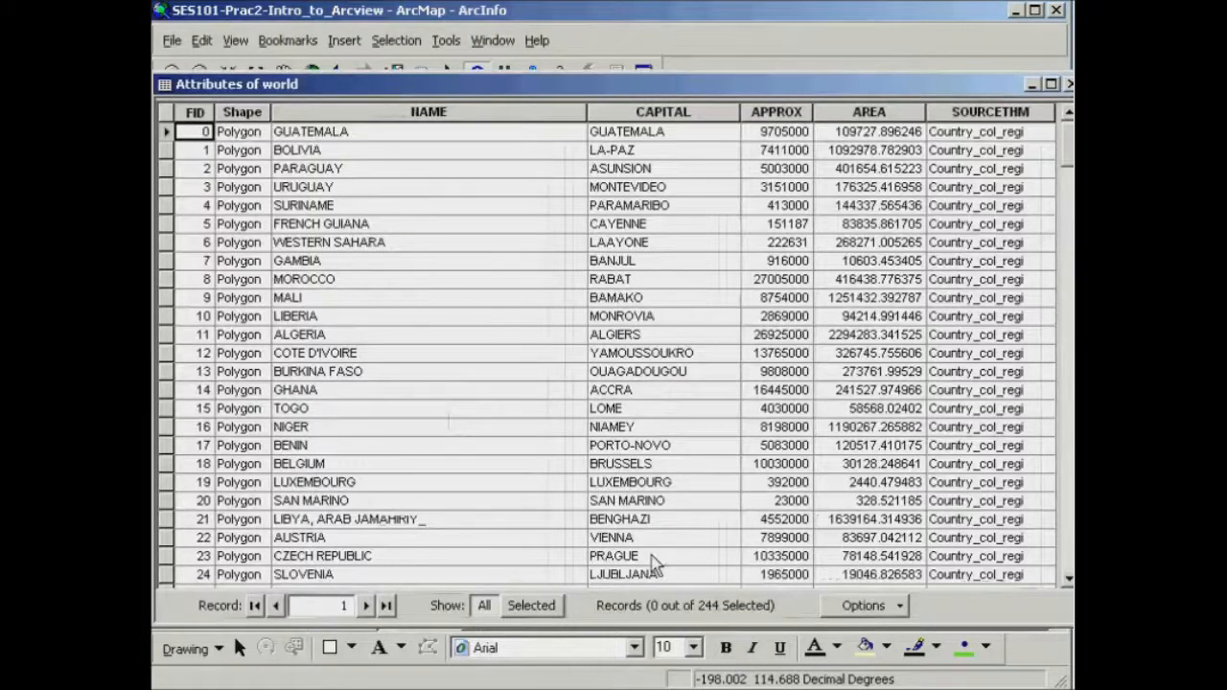
mouse_move(829, 376)
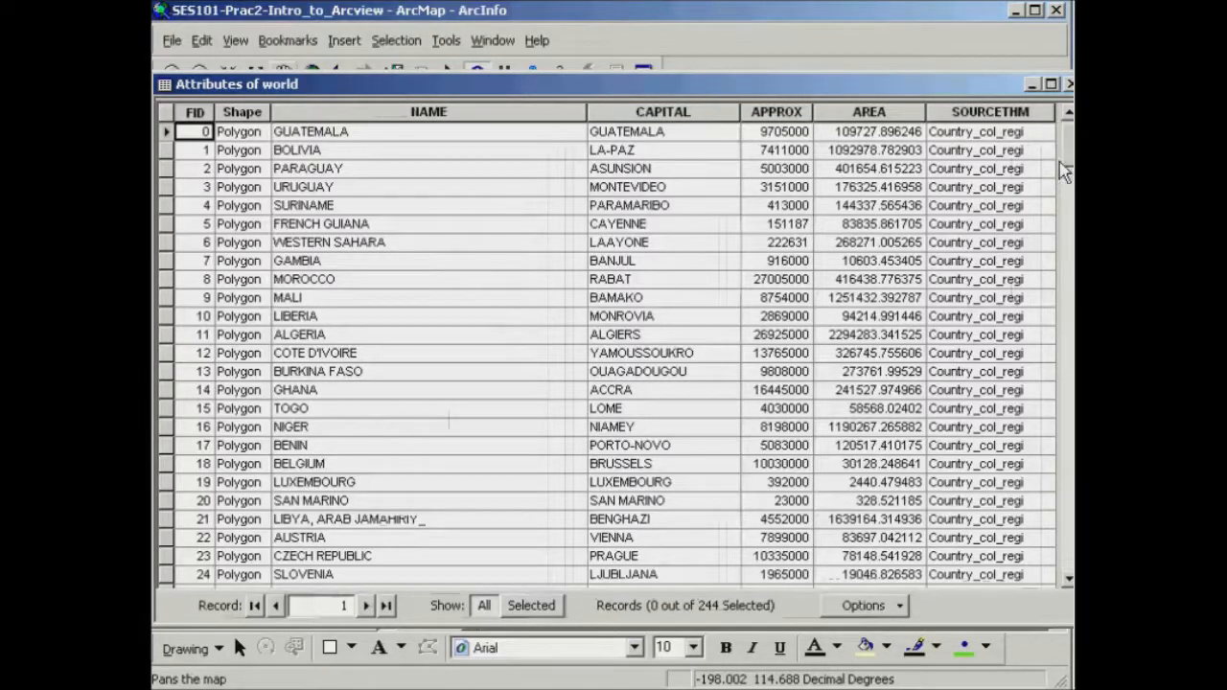
scroll(down, 3)
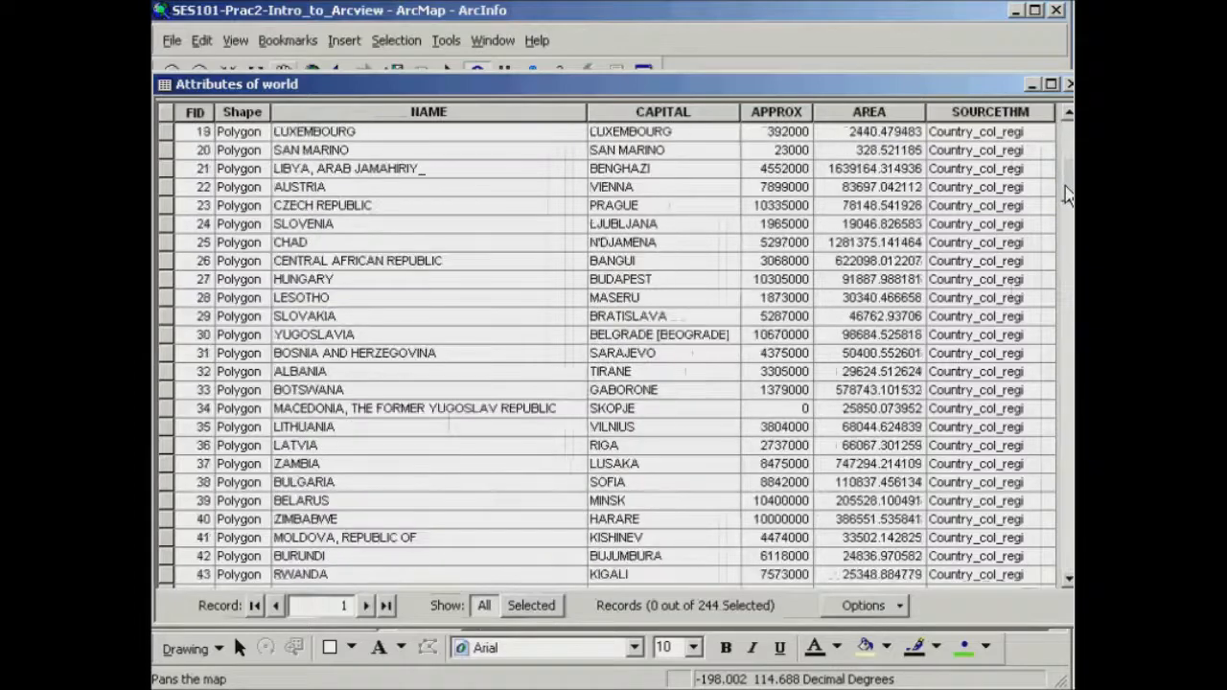
scroll(down, 3)
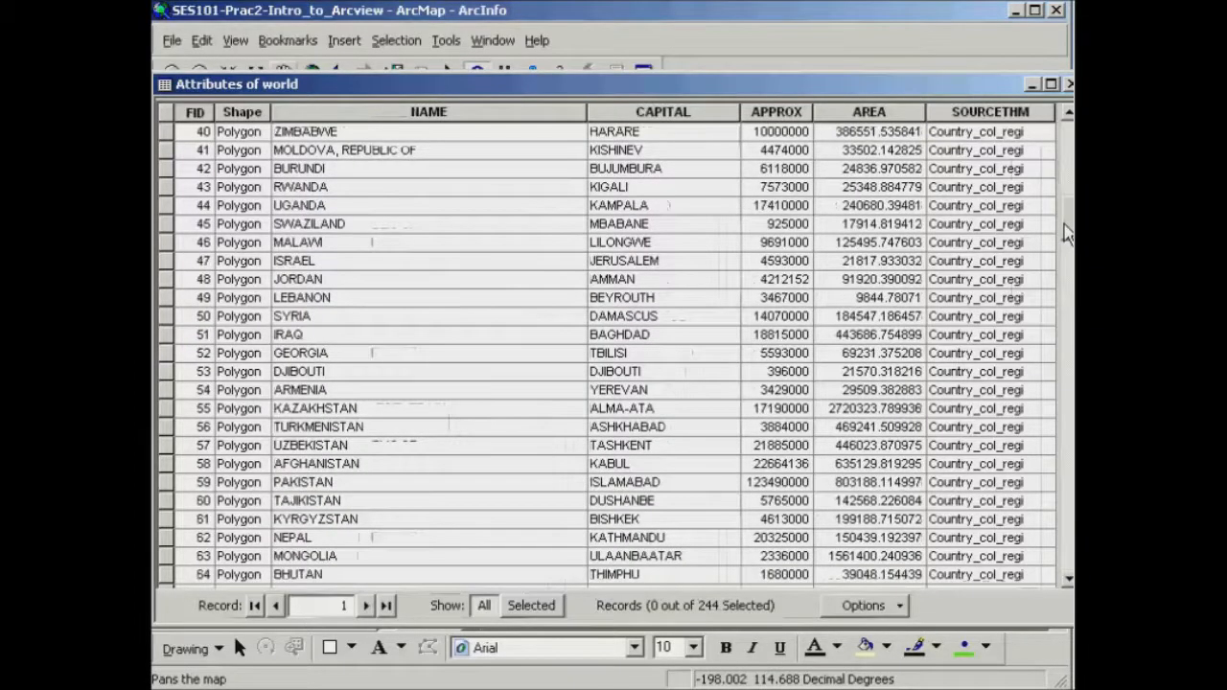
scroll(down, 3)
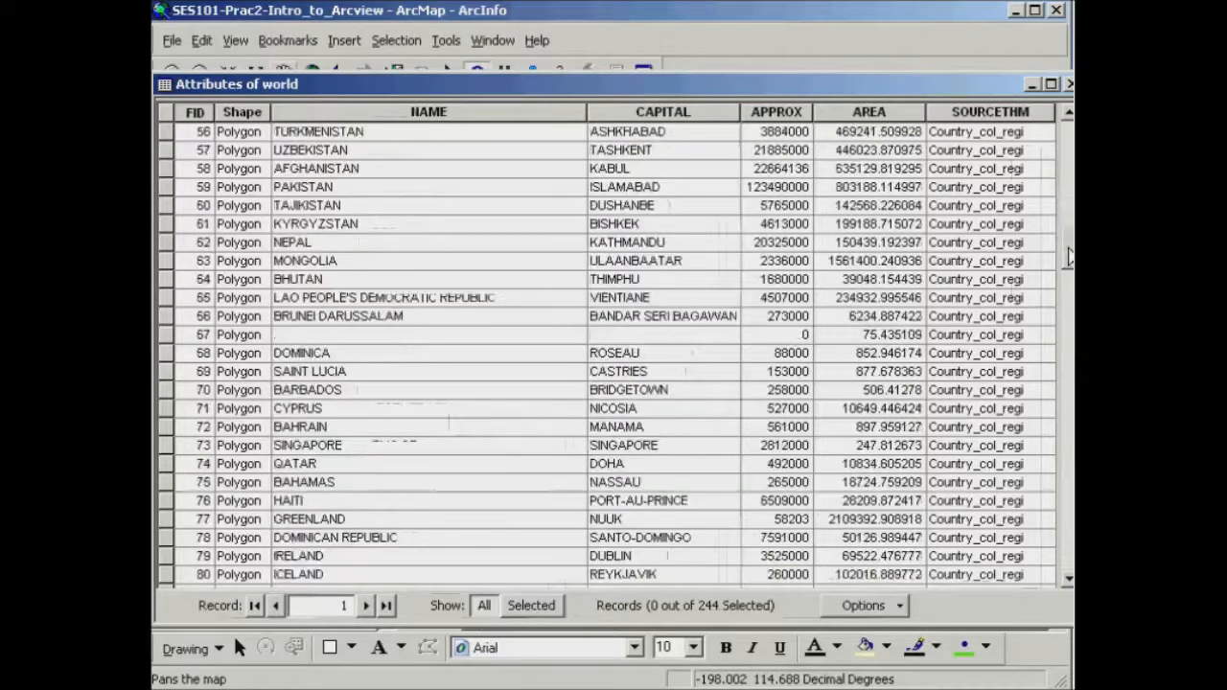
scroll(down, 3)
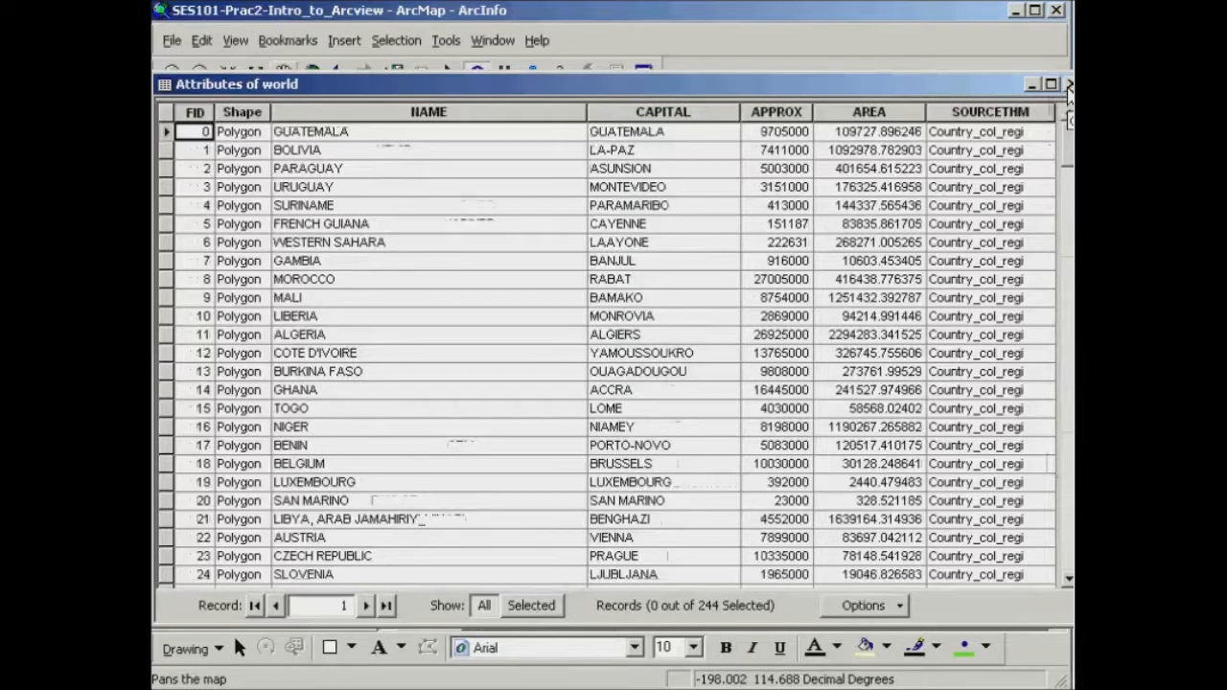
click(1067, 85)
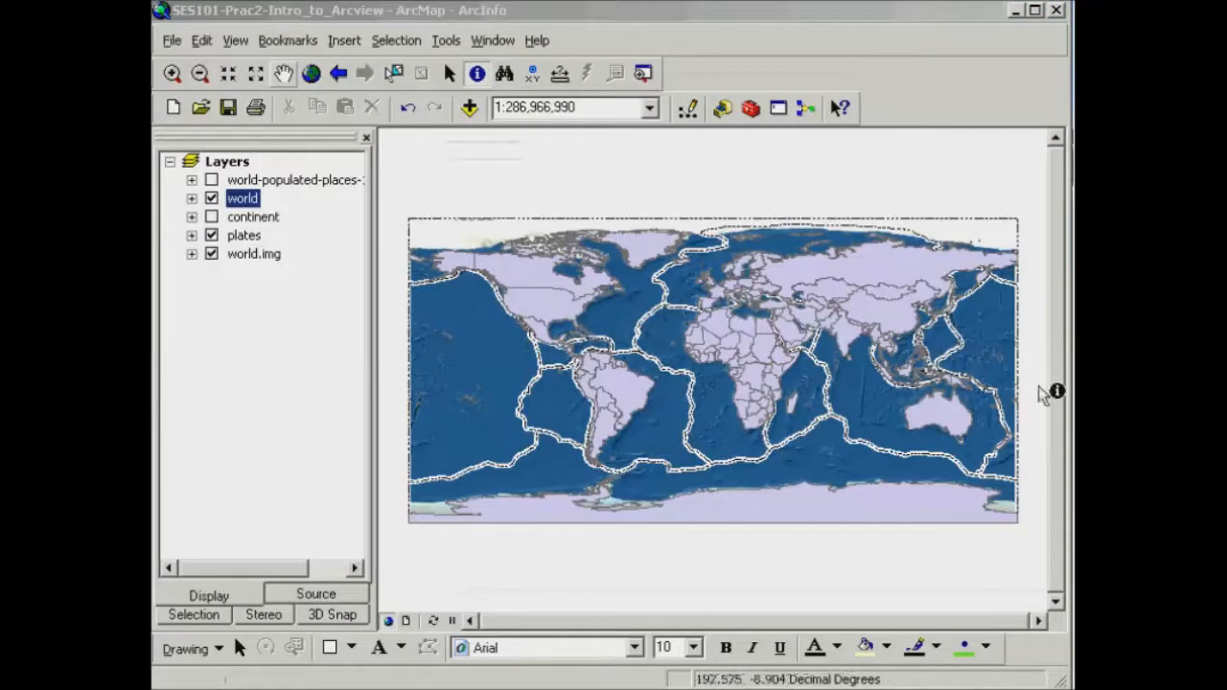
mouse_move(788, 458)
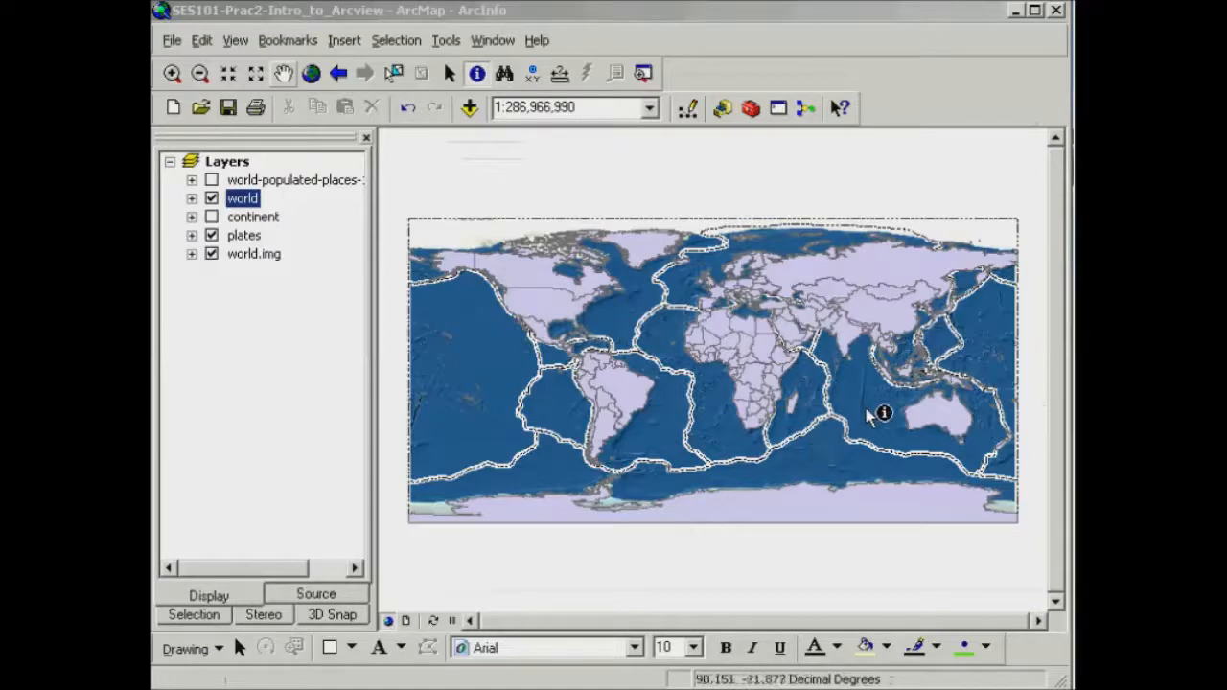
mouse_move(638, 347)
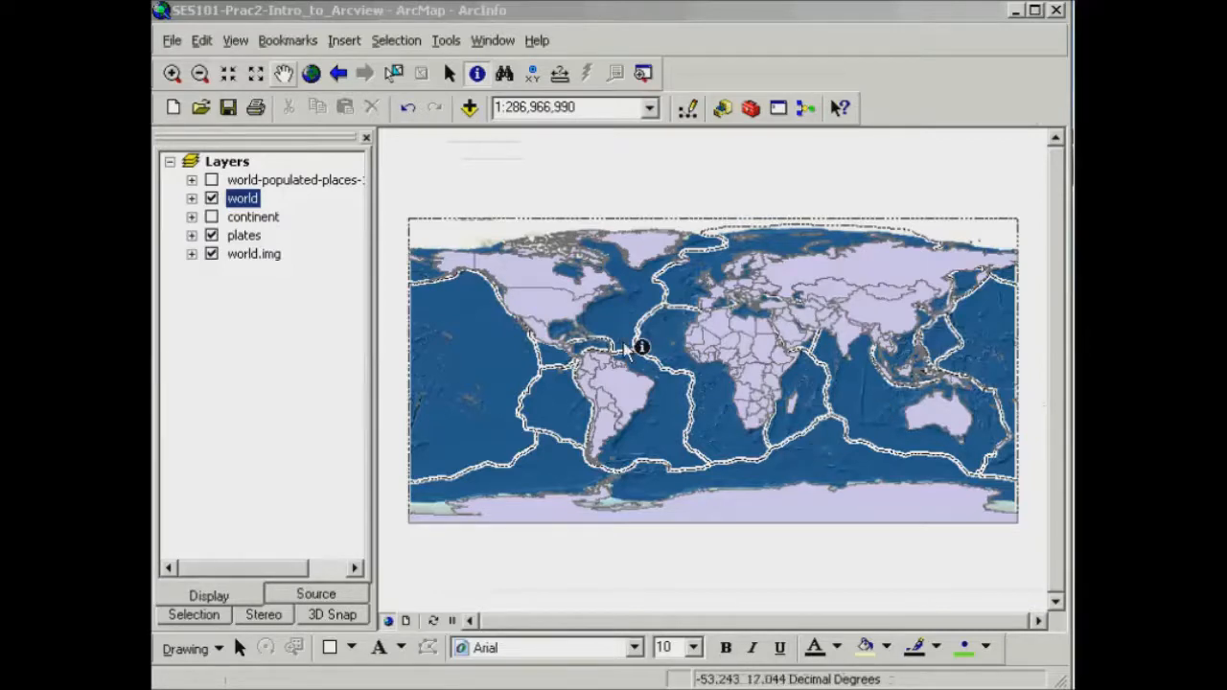